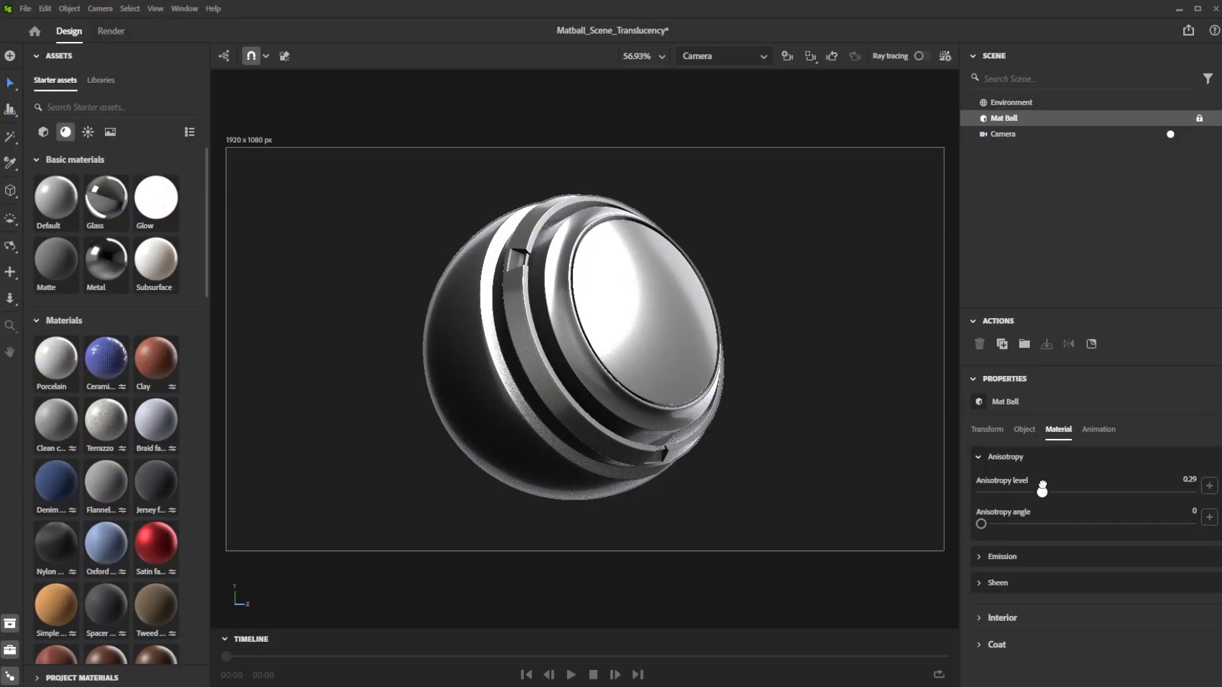
Step: Test the Mat Ball's anisotropy sliders, ending at level about 0.91 with angle 0
left_click_drag(1042, 491, 1132, 491)
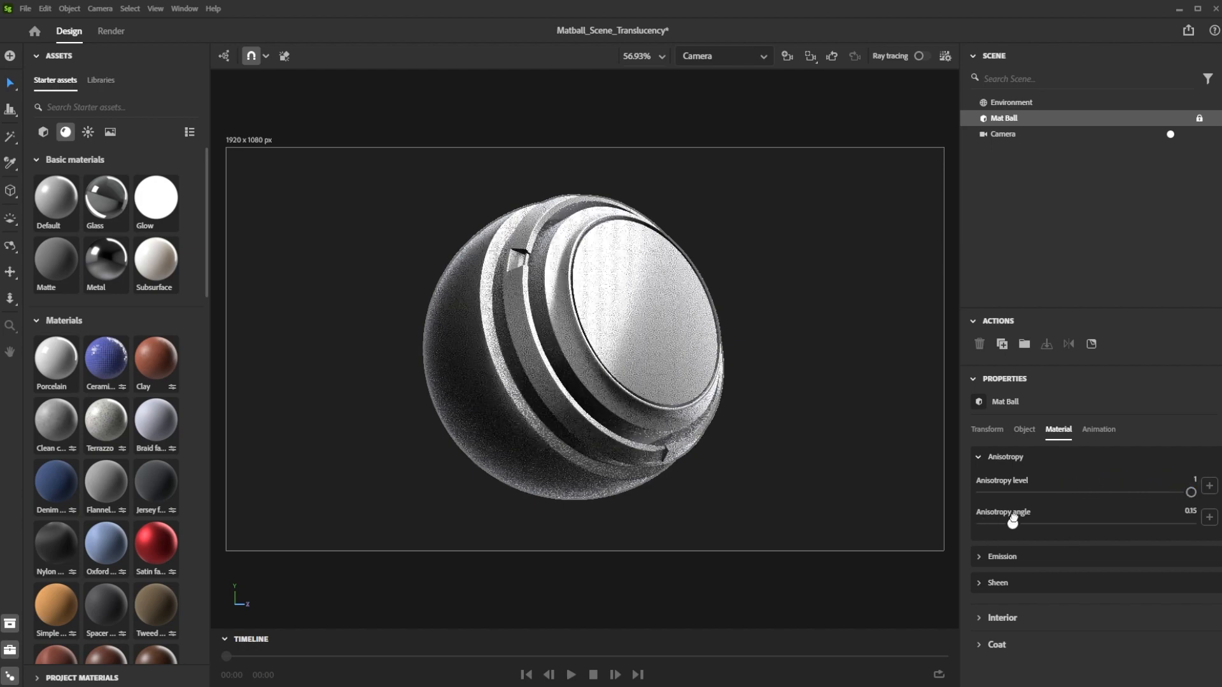
left_click_drag(1013, 523, 1108, 523)
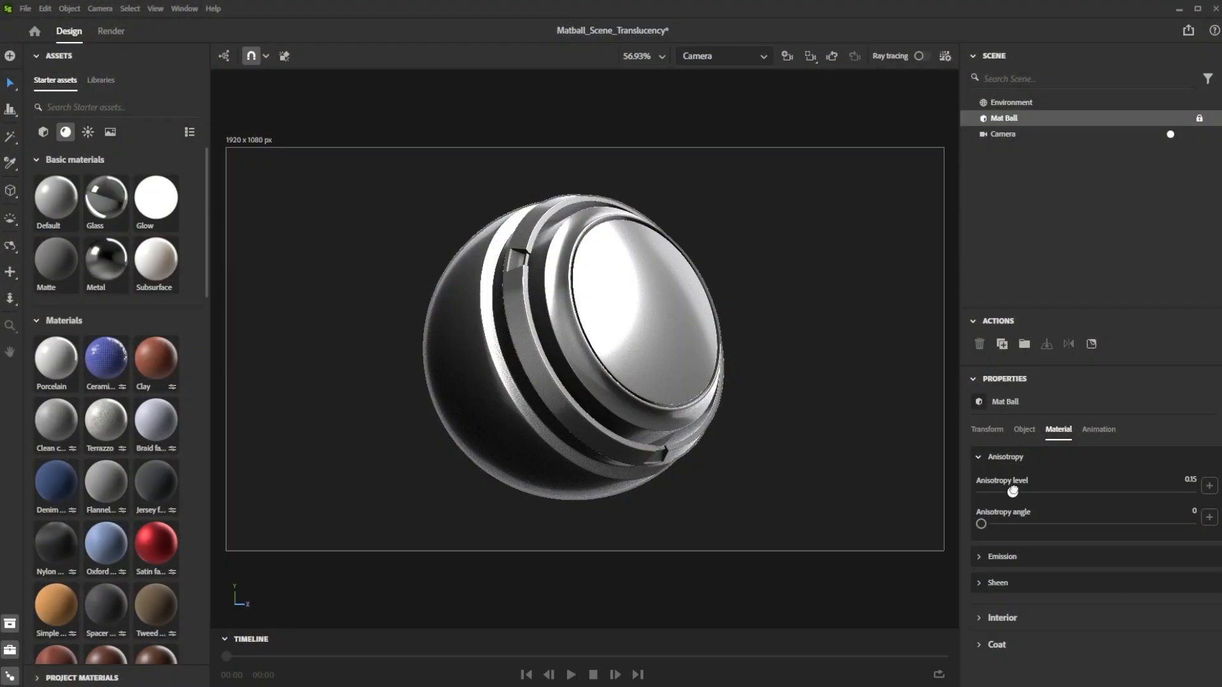
left_click_drag(1012, 491, 1170, 491)
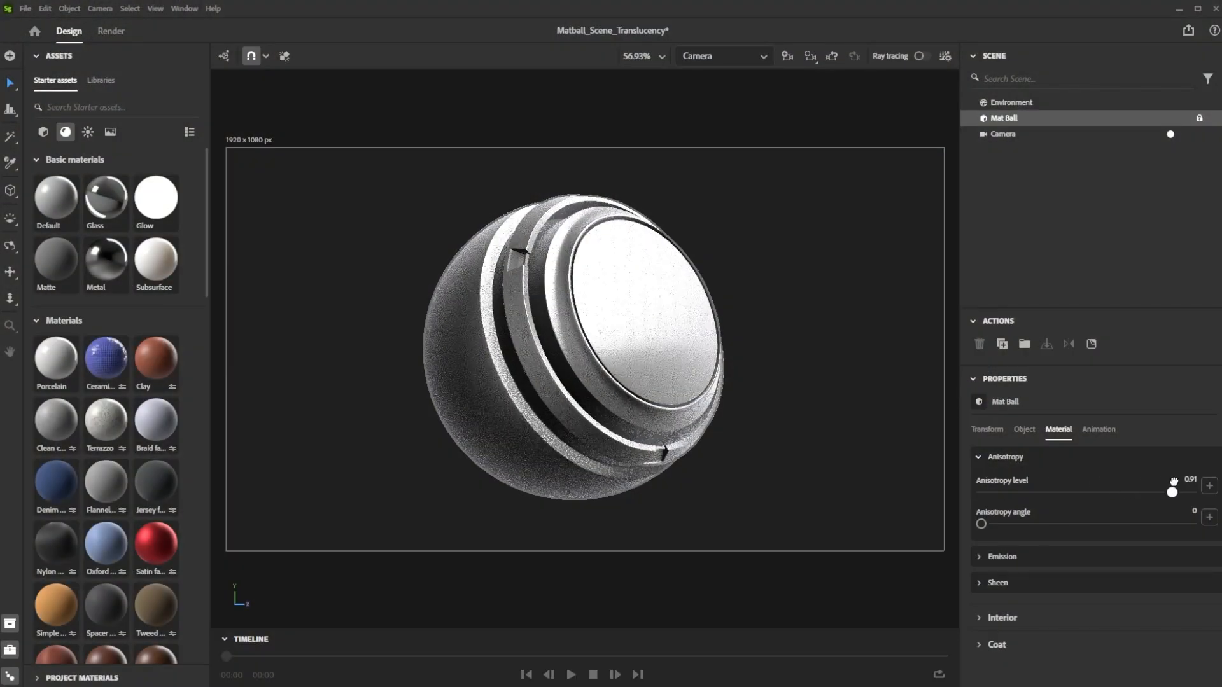
left_click_drag(980, 523, 1106, 523)
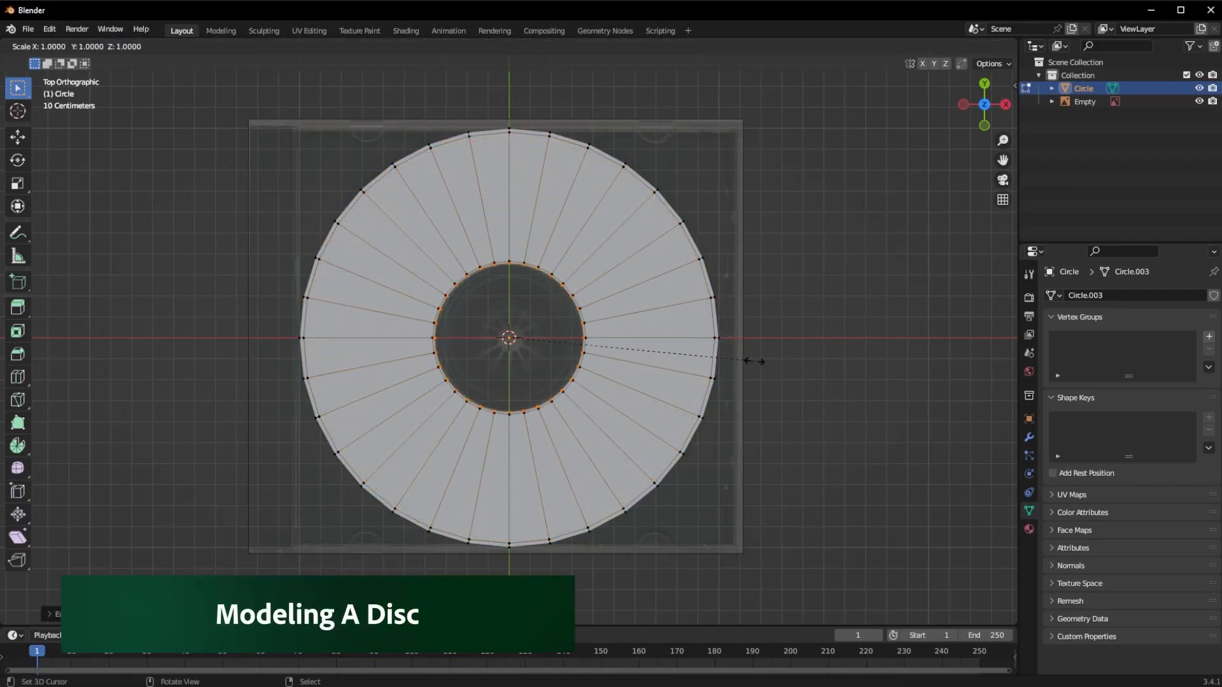
Step: Resize the inner ring, return to Object Mode and Project From View to UV-map the Main disc
key("Tab")
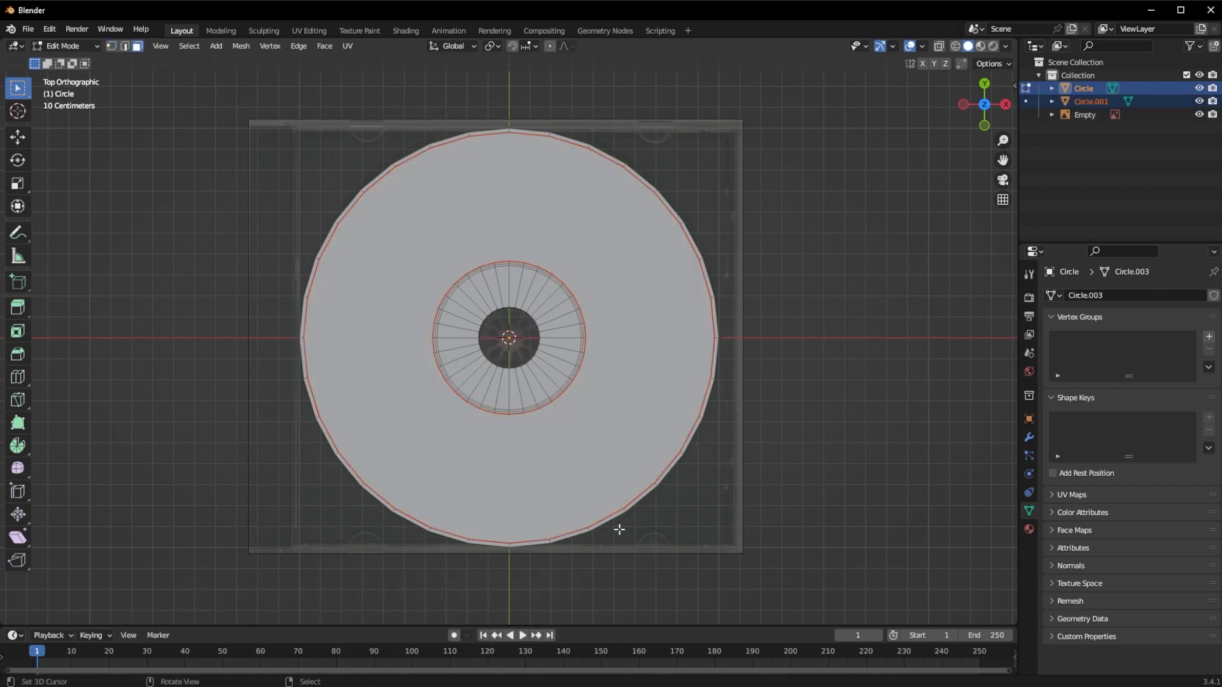
key("Tab")
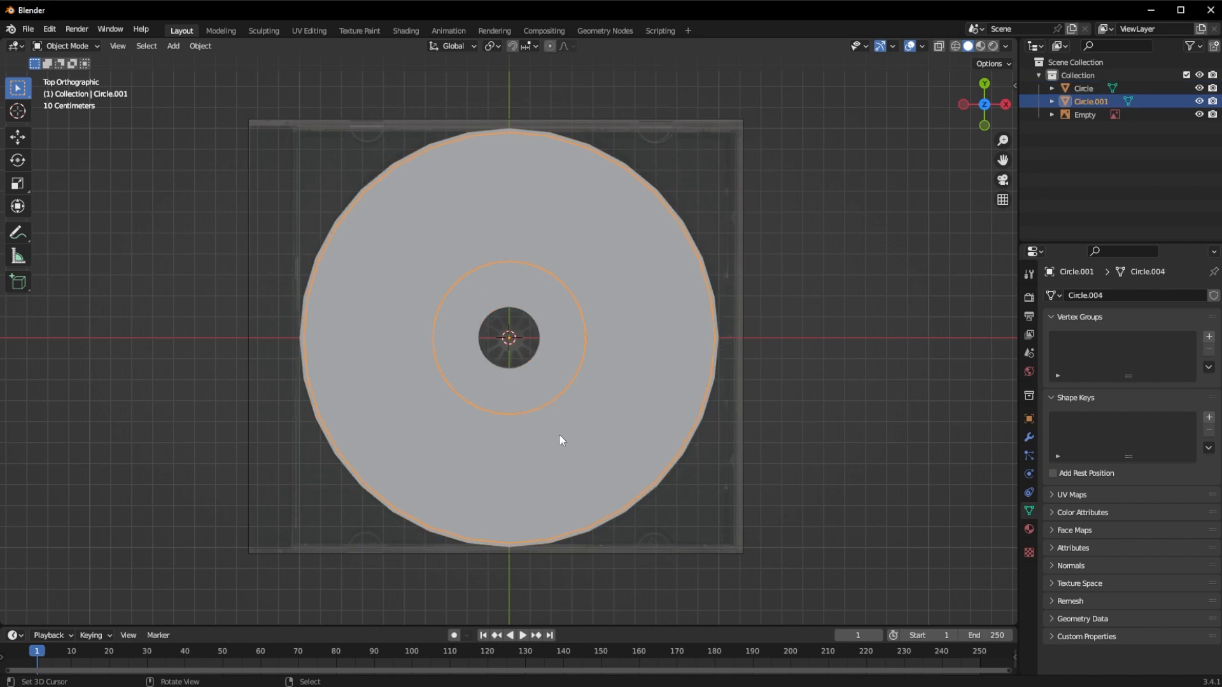
left_click(308, 30)
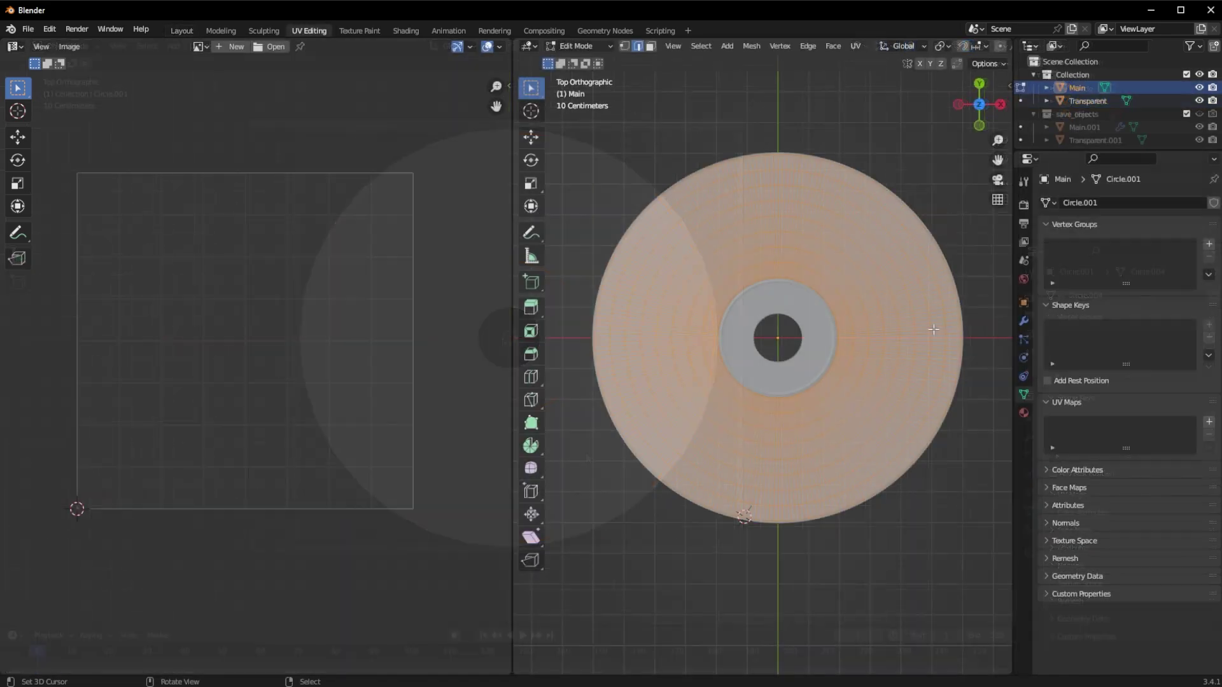
left_click(219, 46)
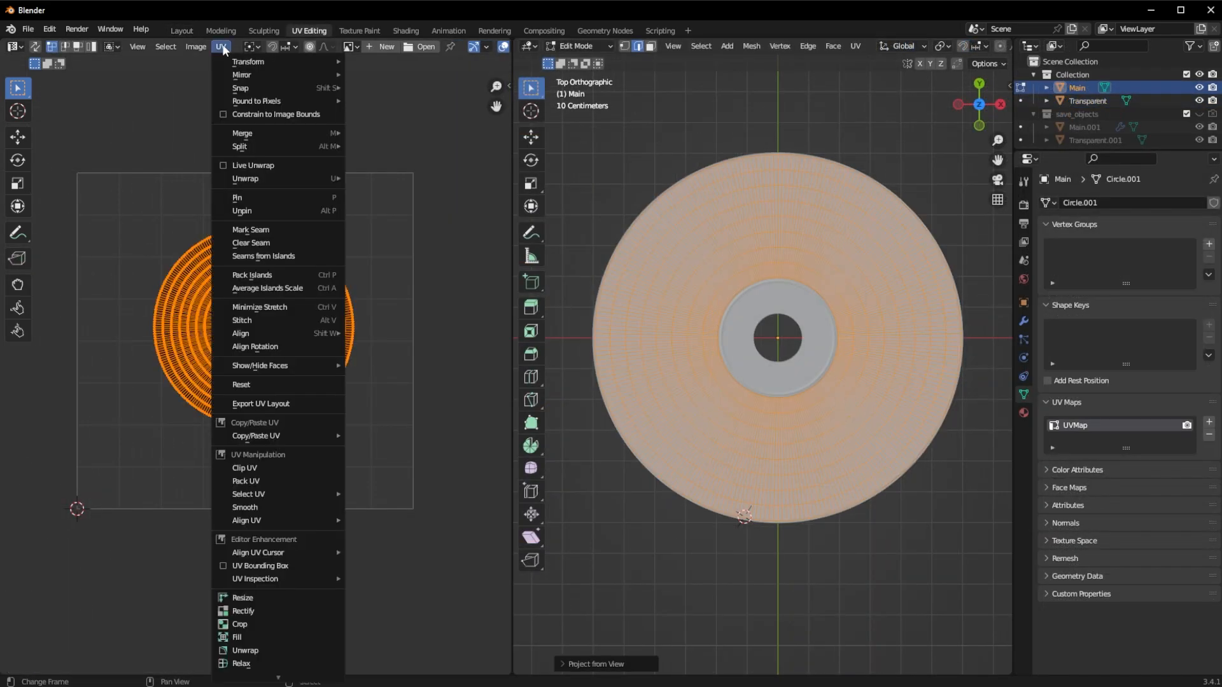
left_click(252, 275)
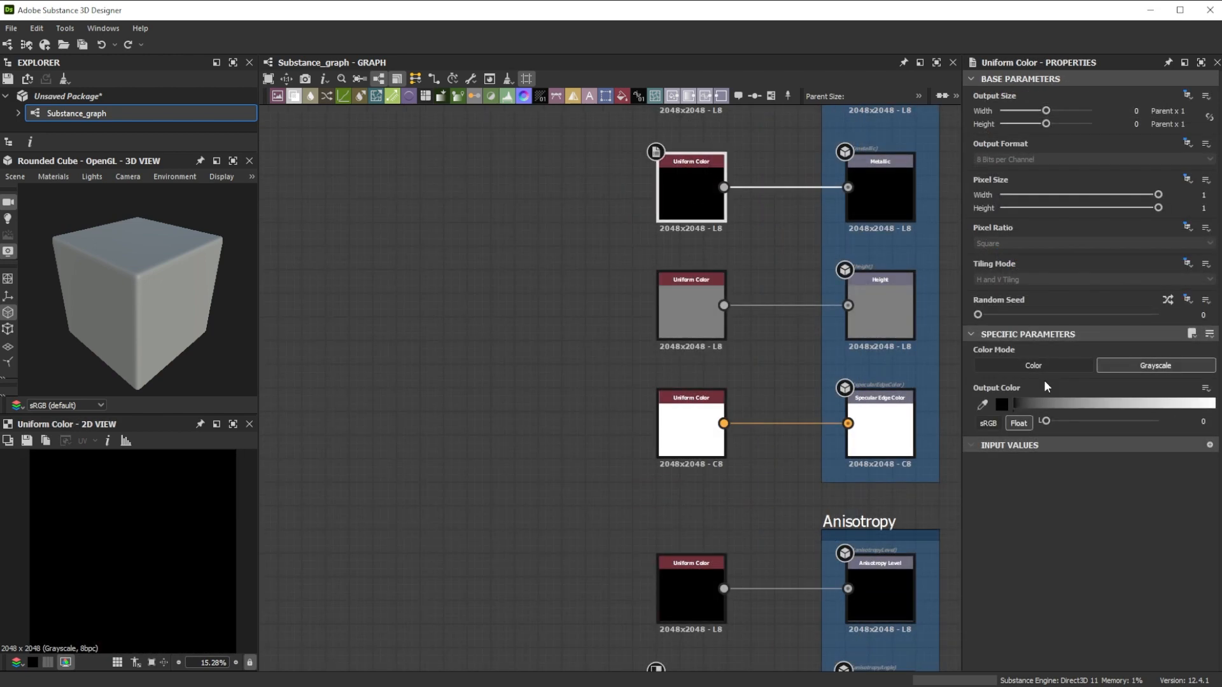
Step: Set Anisotropy Level to white and chain Levels and Cartesian To Polar Grayscale into Anisotropy Angle
left_click_drag(1043, 404, 1161, 403)
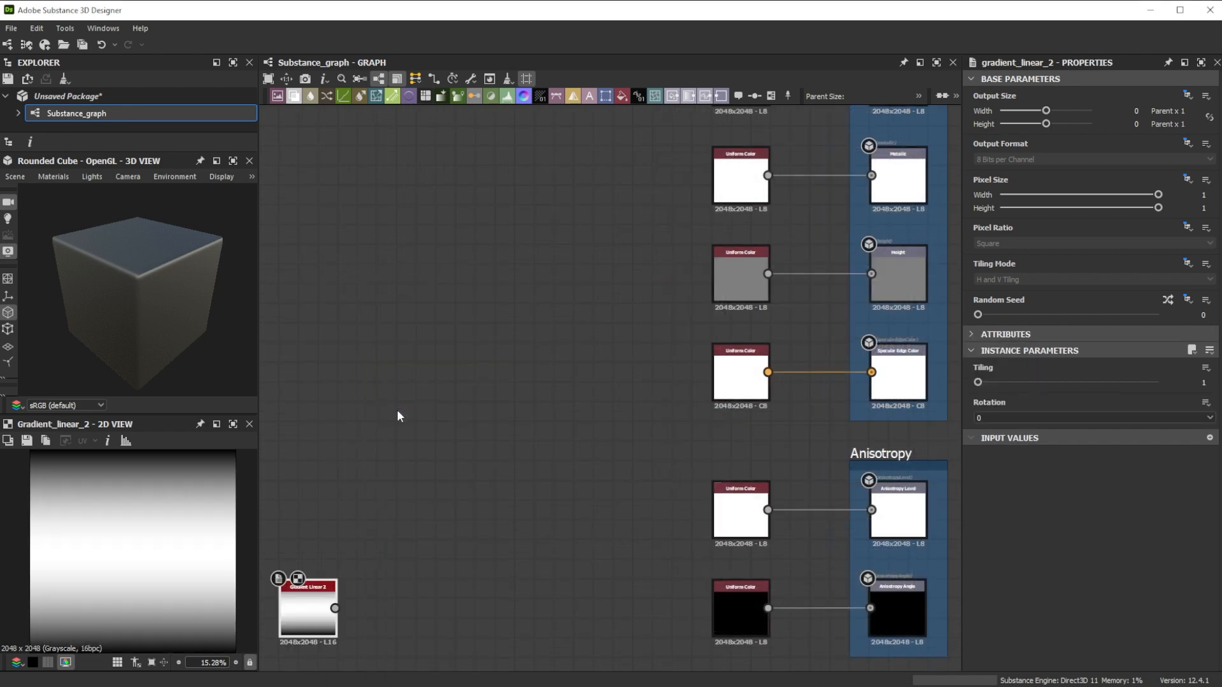
left_click(1092, 417)
type("c")
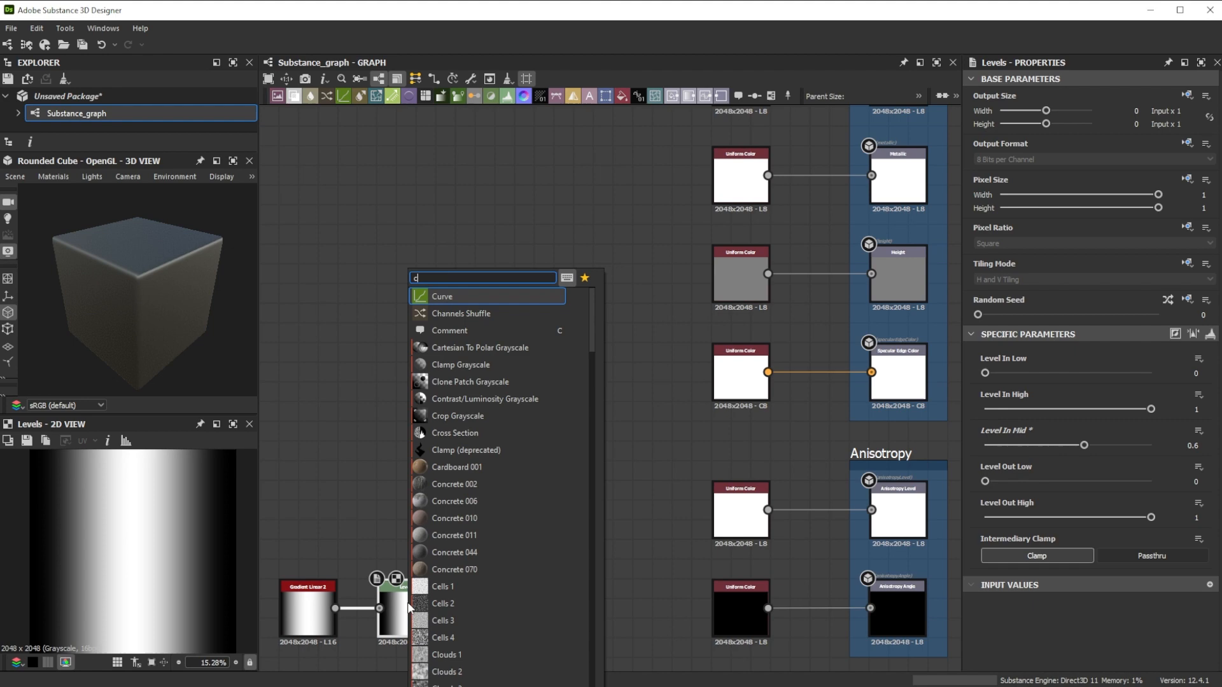
left_click(479, 348)
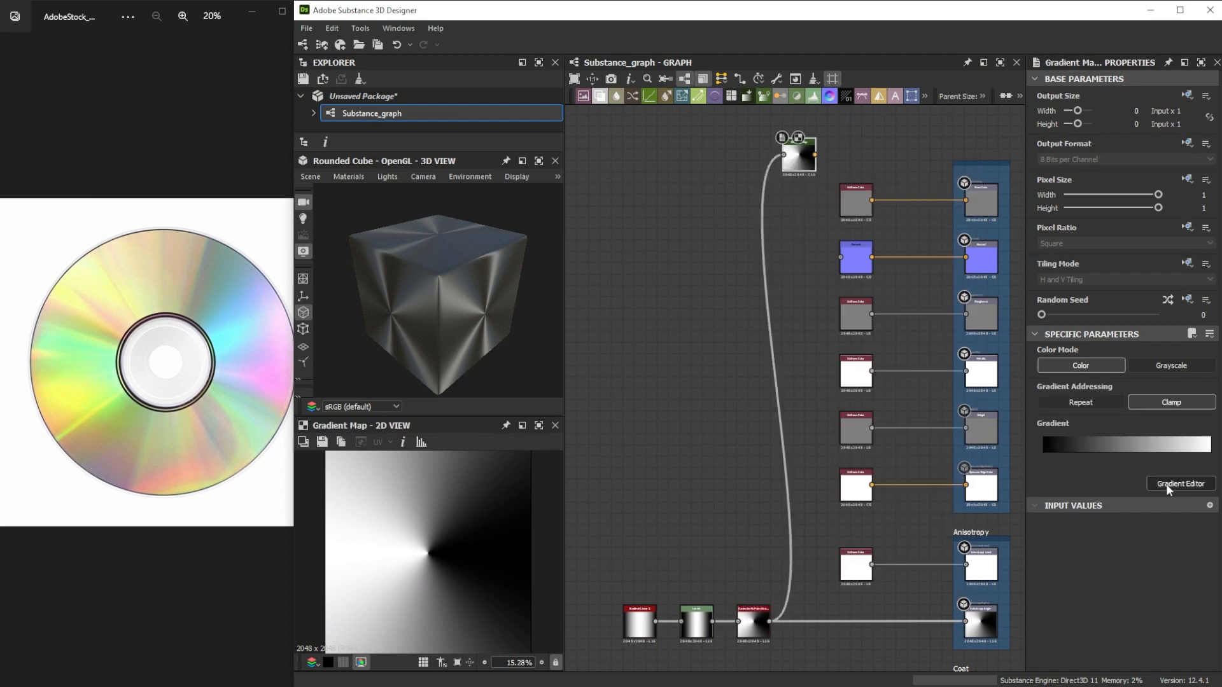
Step: Pick rainbow colours from the CD image for the Gradient Map and follow it with an HSL node
left_click(1181, 484)
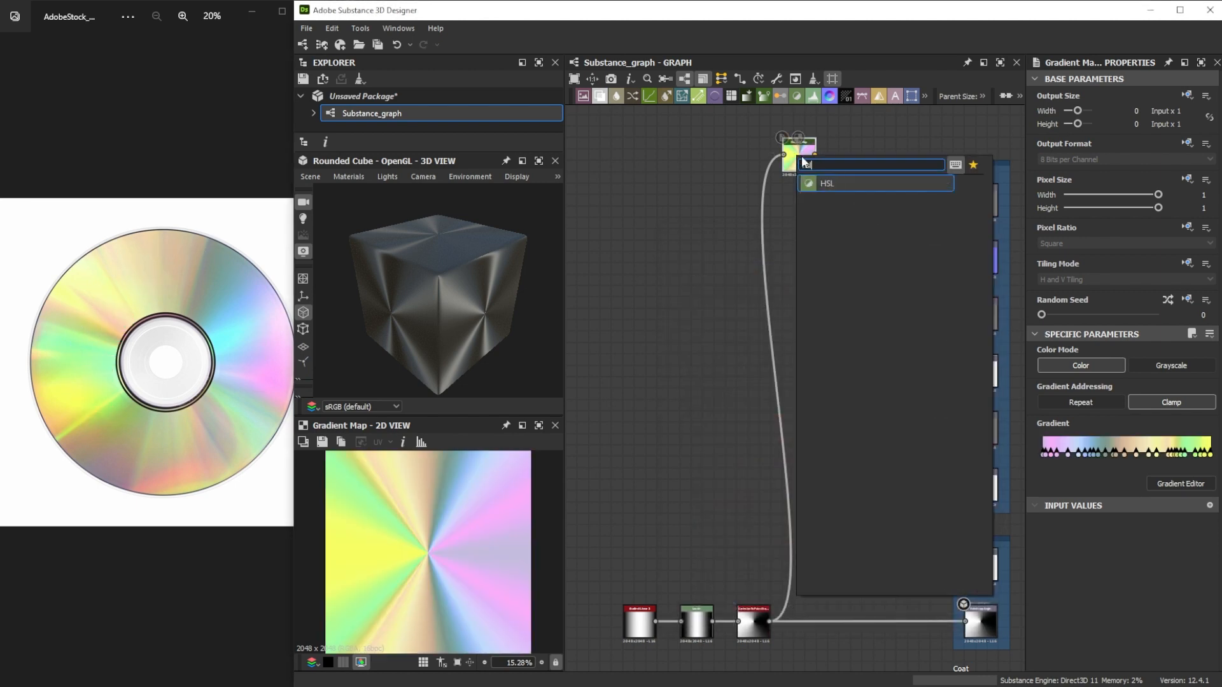
left_click(828, 184)
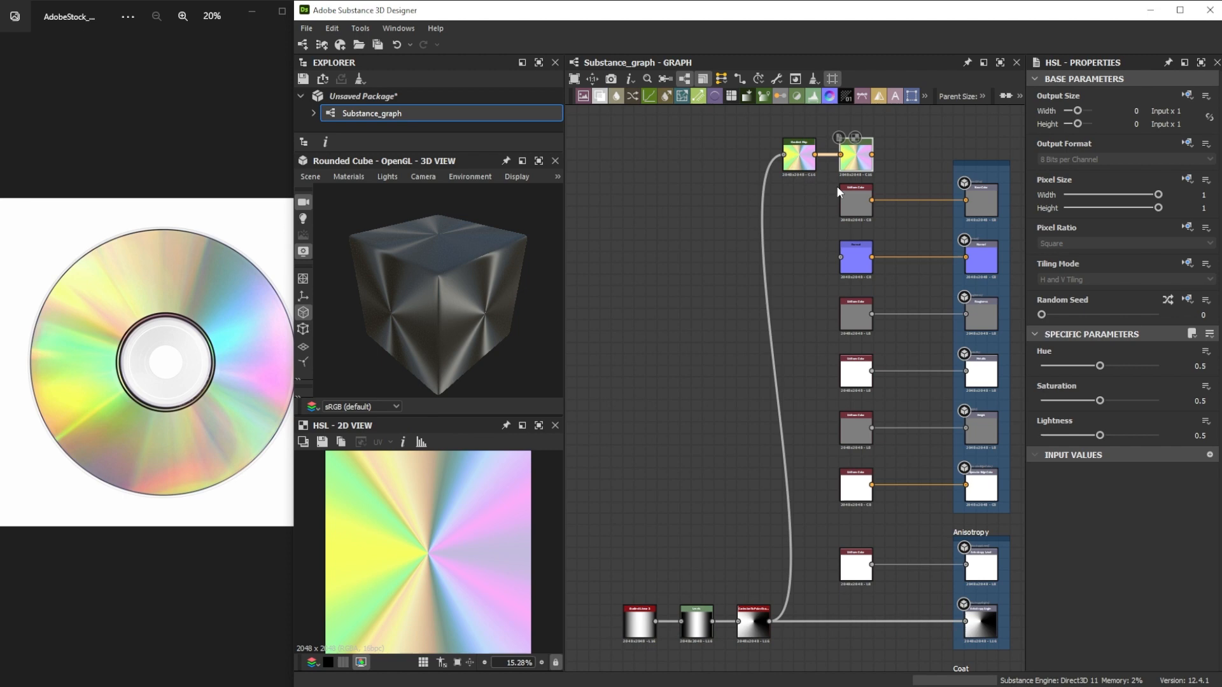
mouse_move(855, 206)
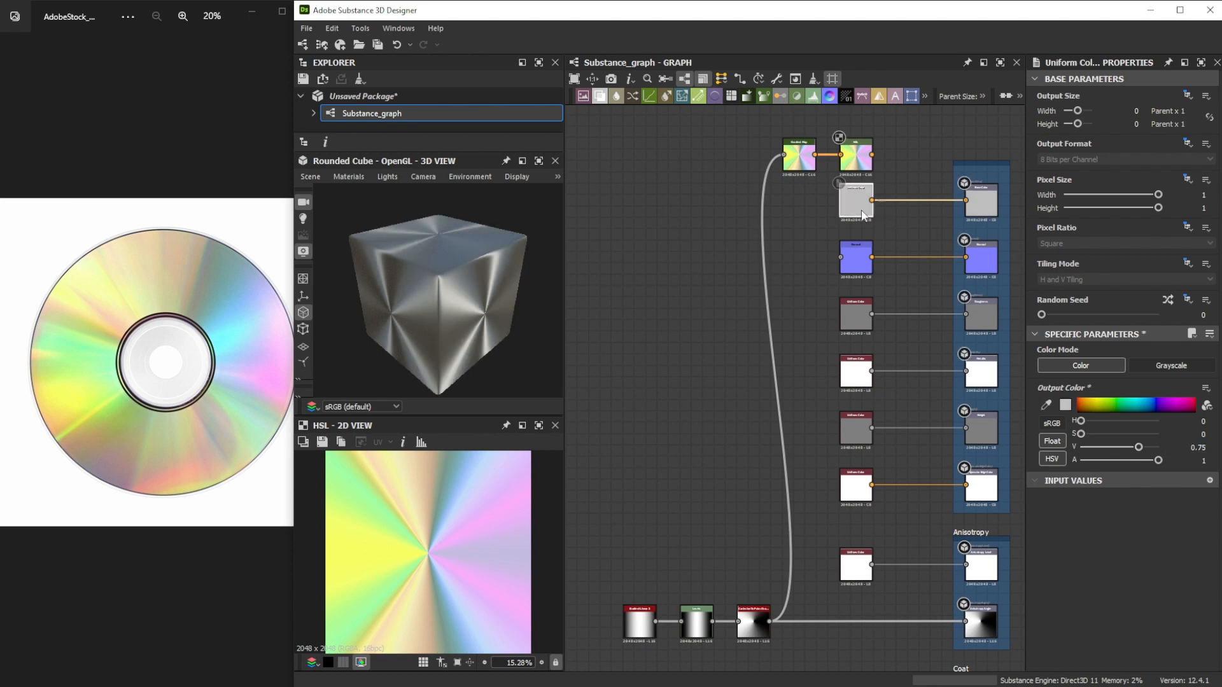
mouse_move(897, 240)
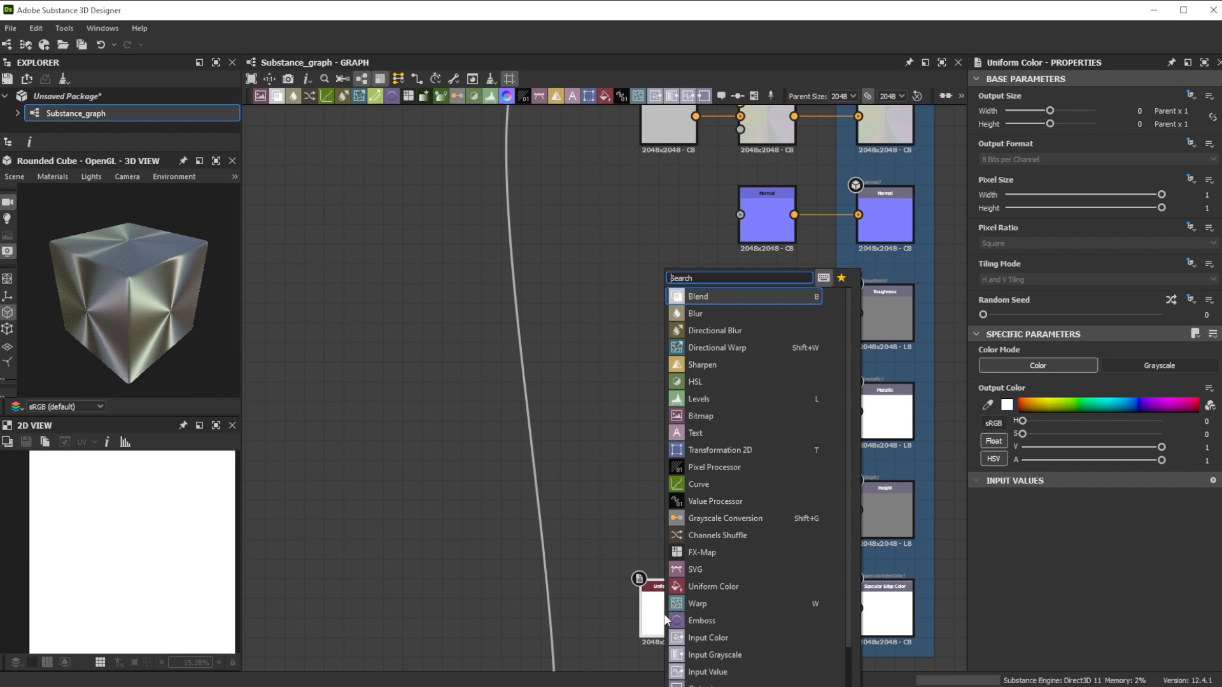
Step: Add a Blend node mixing the HSL rainbow over a light grey uniform colour into Base Color
left_click(698, 296)
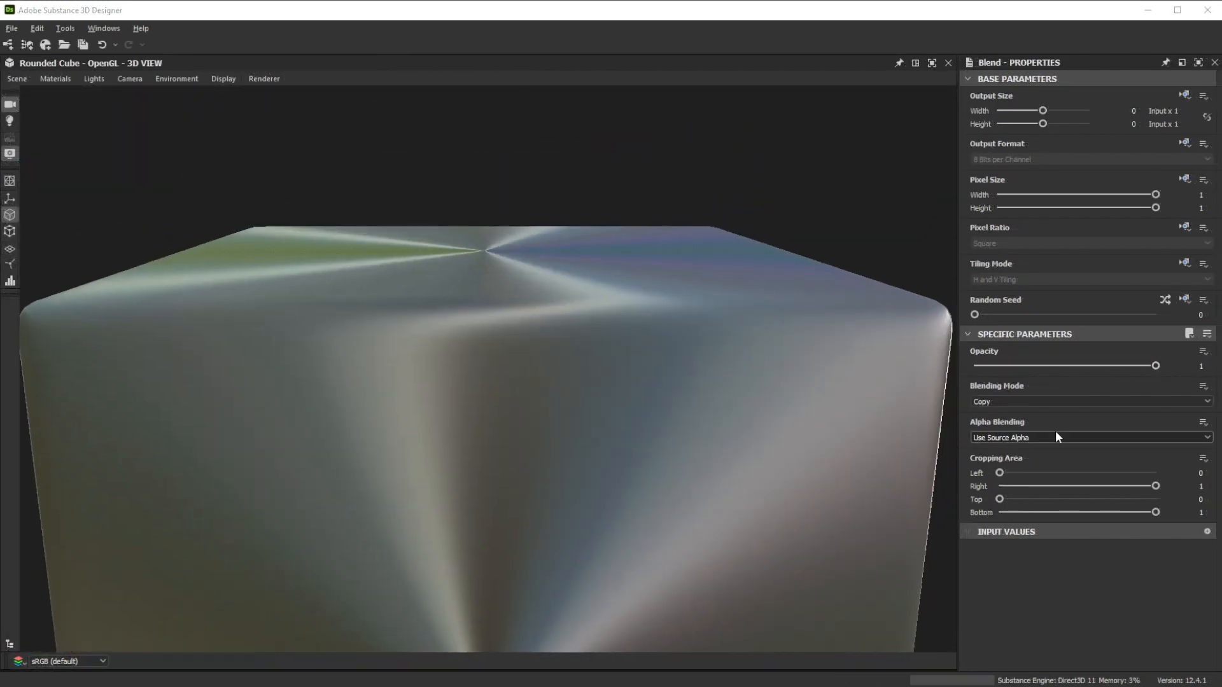
left_click_drag(1155, 365, 1117, 366)
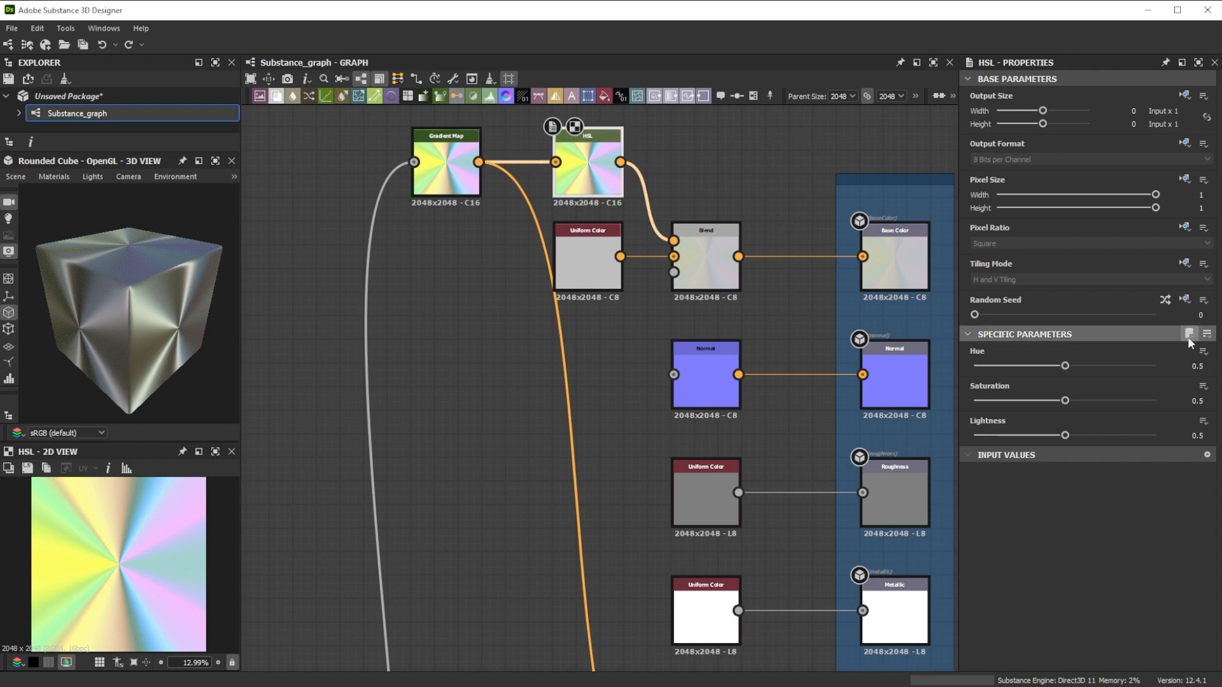
Step: Expose Hue and normal intensity as graph parameters and rename one to 'Coat Normal Intensity'
left_click(1190, 335)
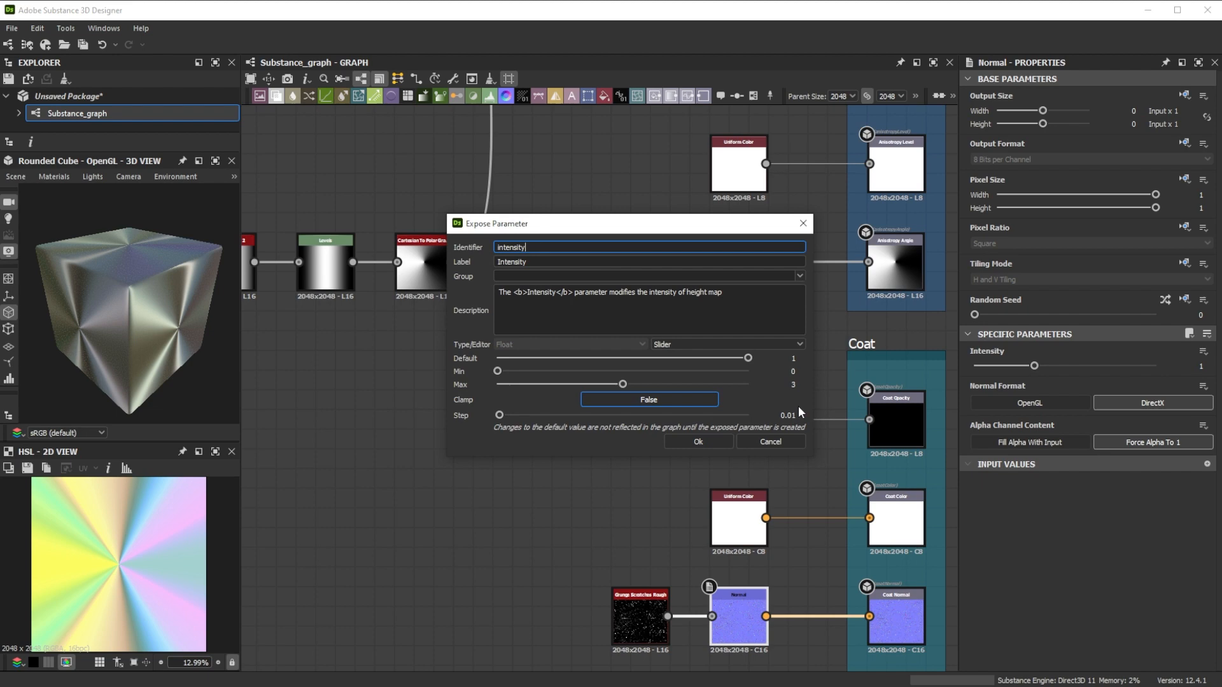
left_click(697, 442)
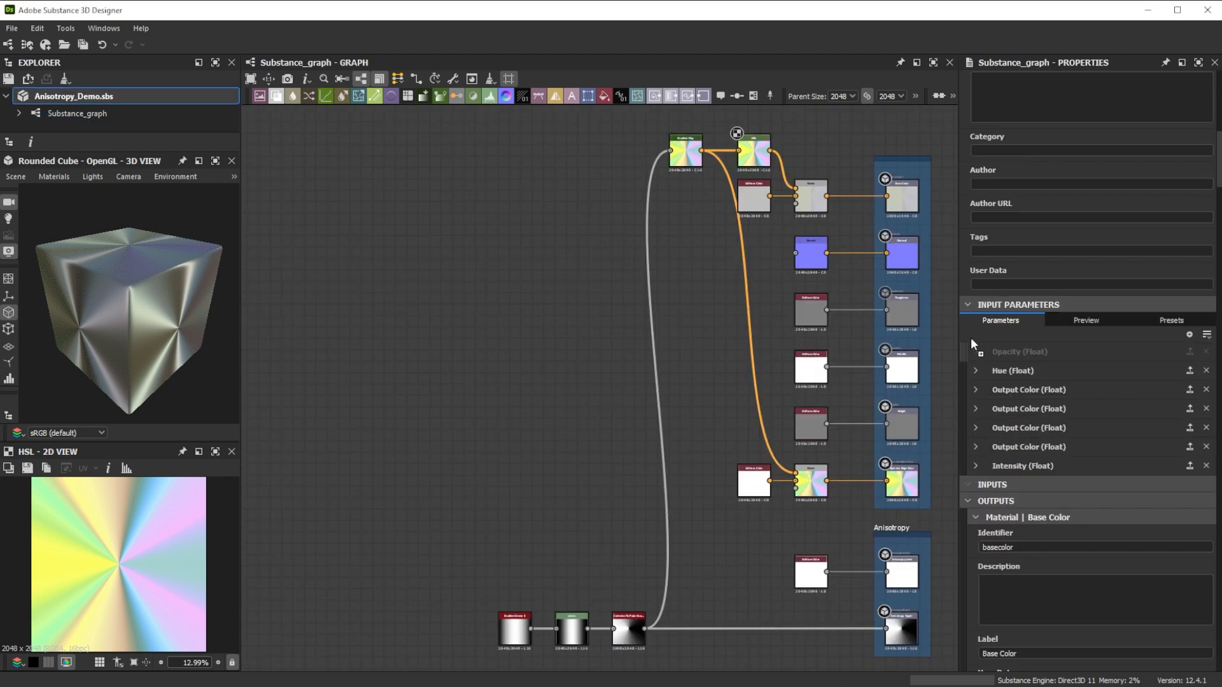
left_click(974, 351)
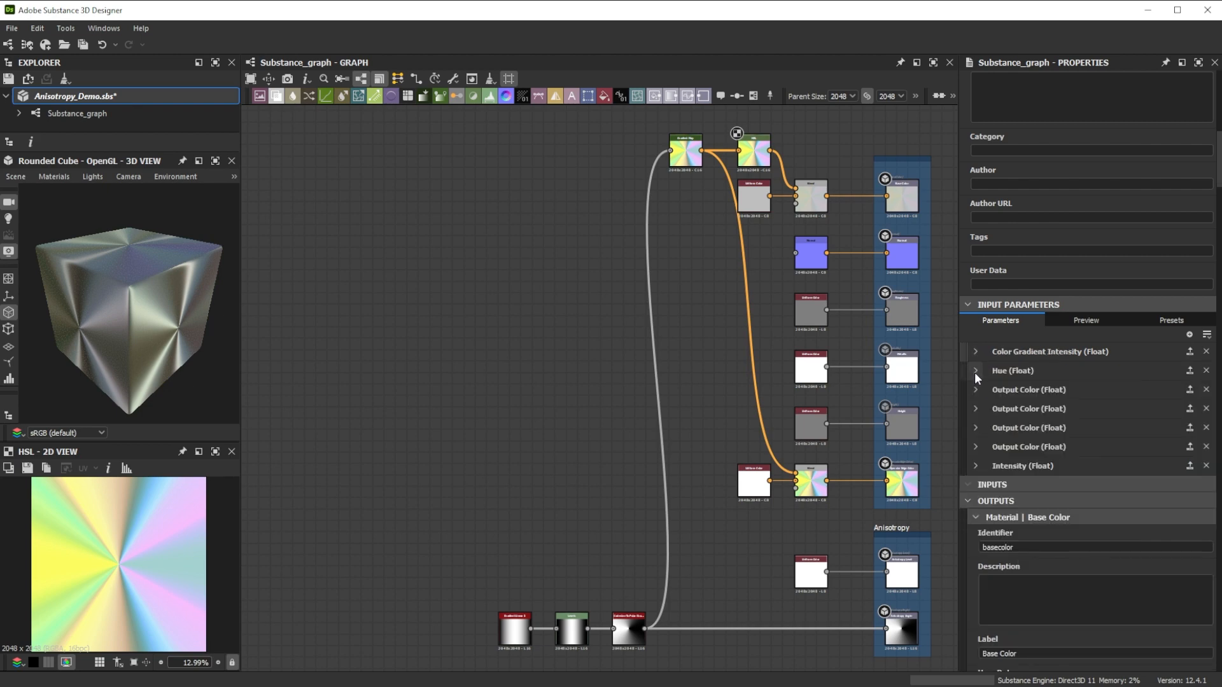
left_click(975, 389)
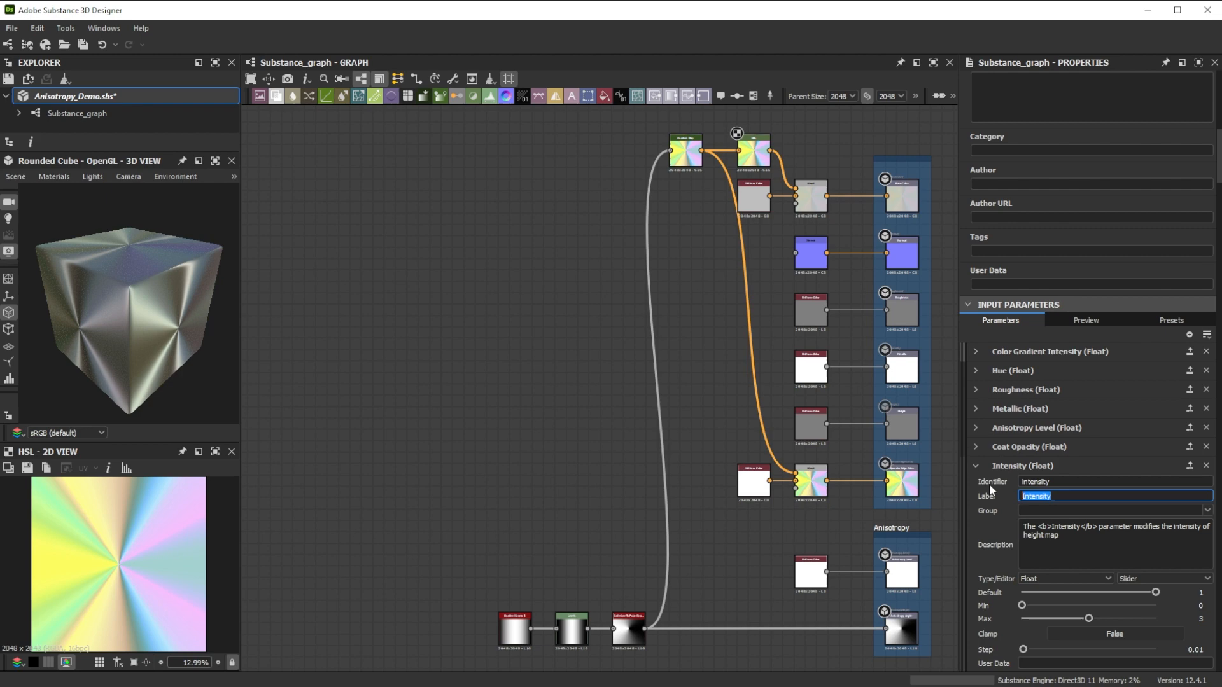
type("Coat Normal Intensity")
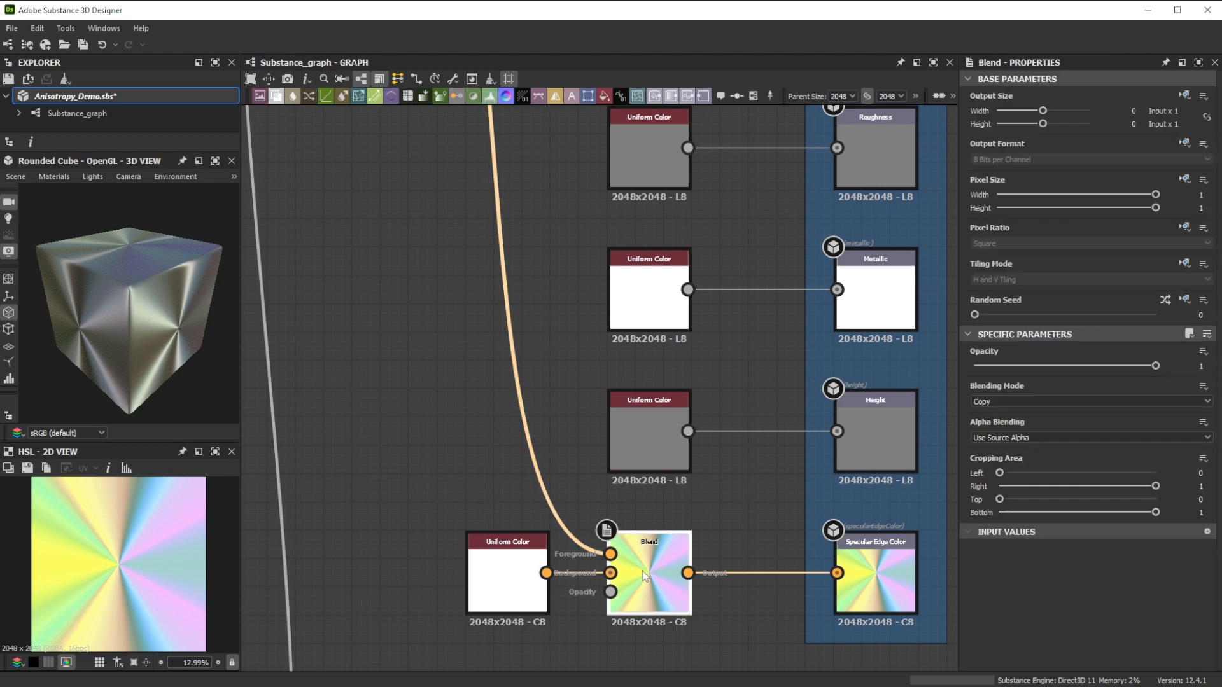
Step: Give Blend Opacity an empty function with a Multiplication node on Color_Gradient_Intensity, then prepare the package to send
left_click(1202, 351)
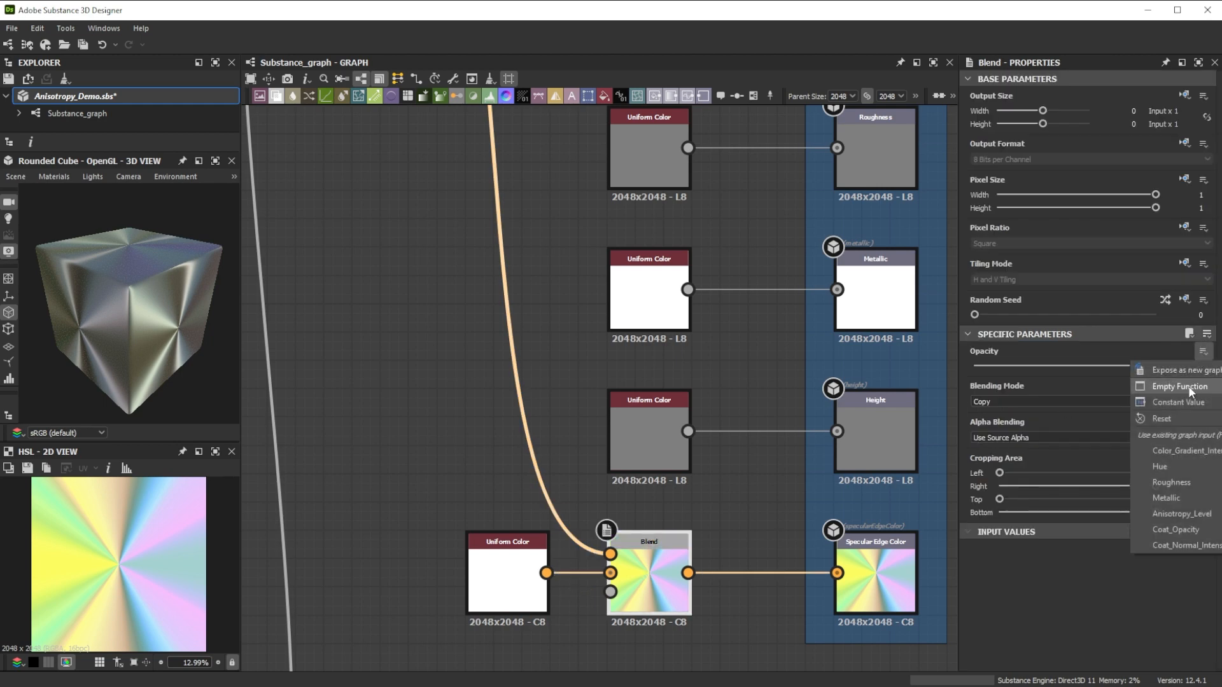
left_click(1178, 387)
type("multi")
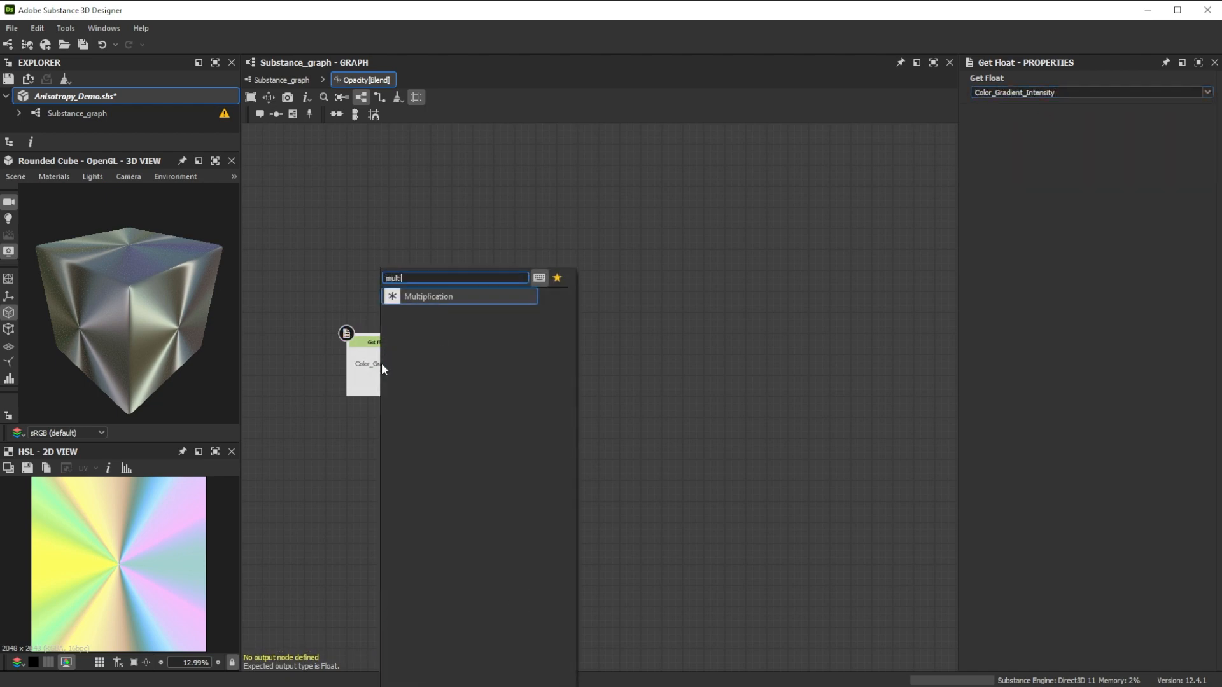
left_click(427, 295)
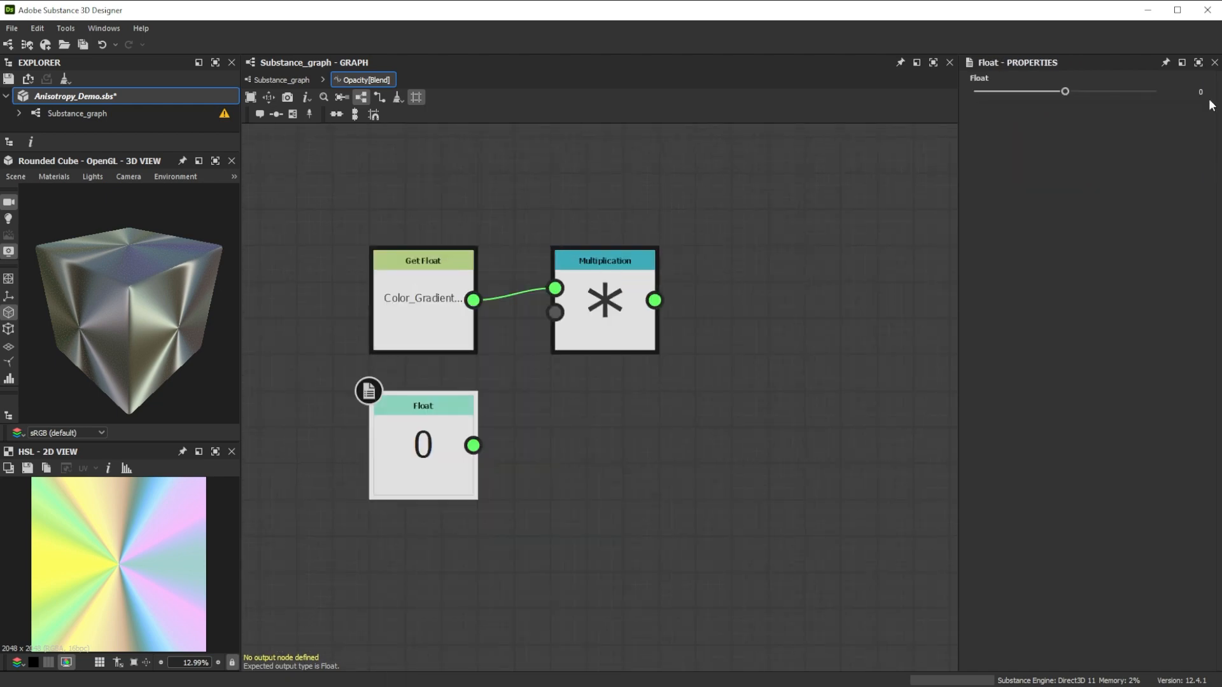
right_click(603, 305)
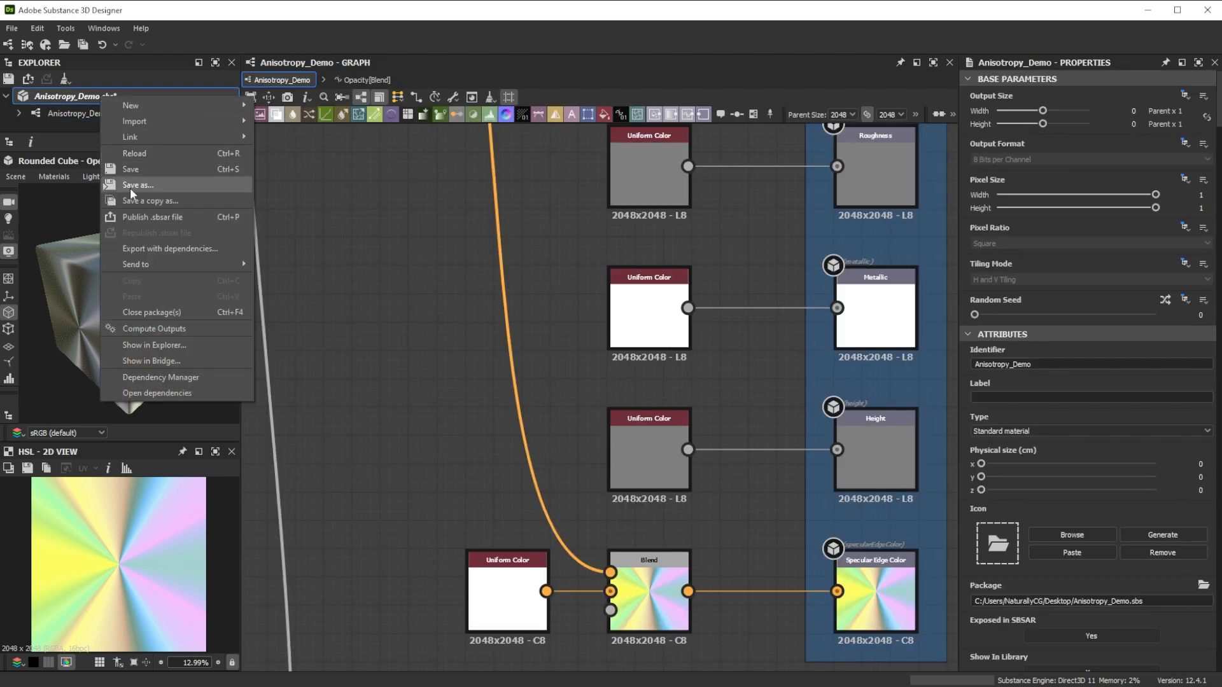
mouse_move(135, 264)
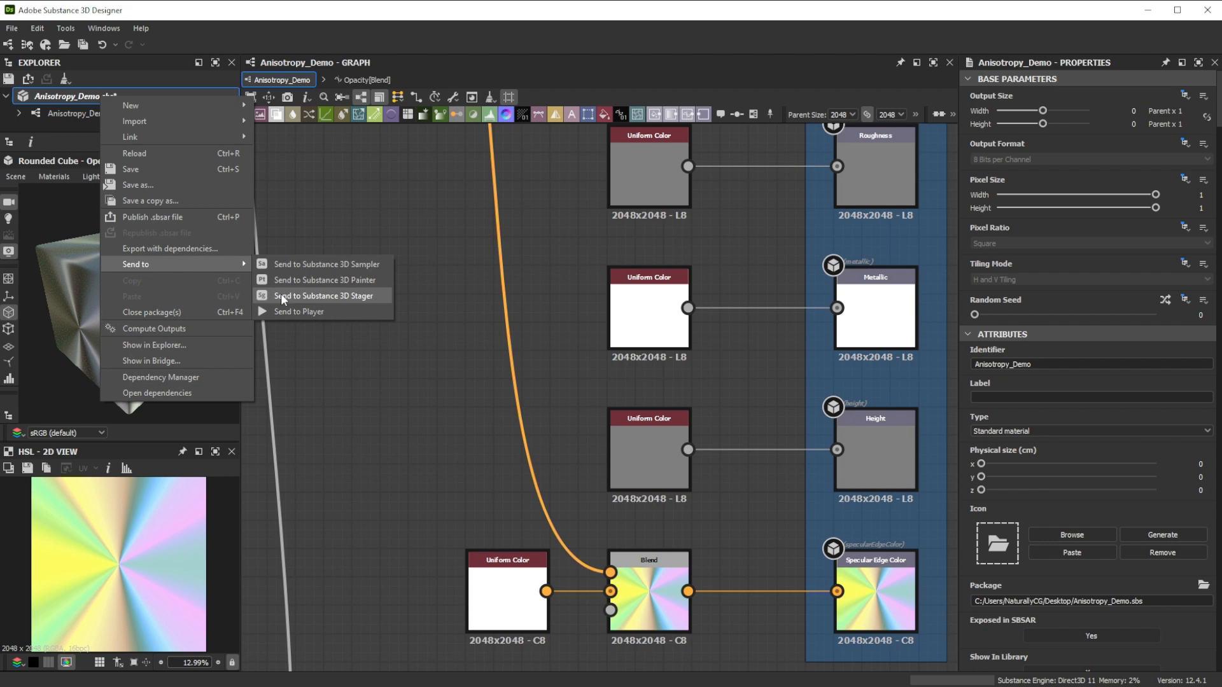
Step: Send the material to Stager, apply it to the disc and lower its anisotropy level to 0.7
left_click(323, 296)
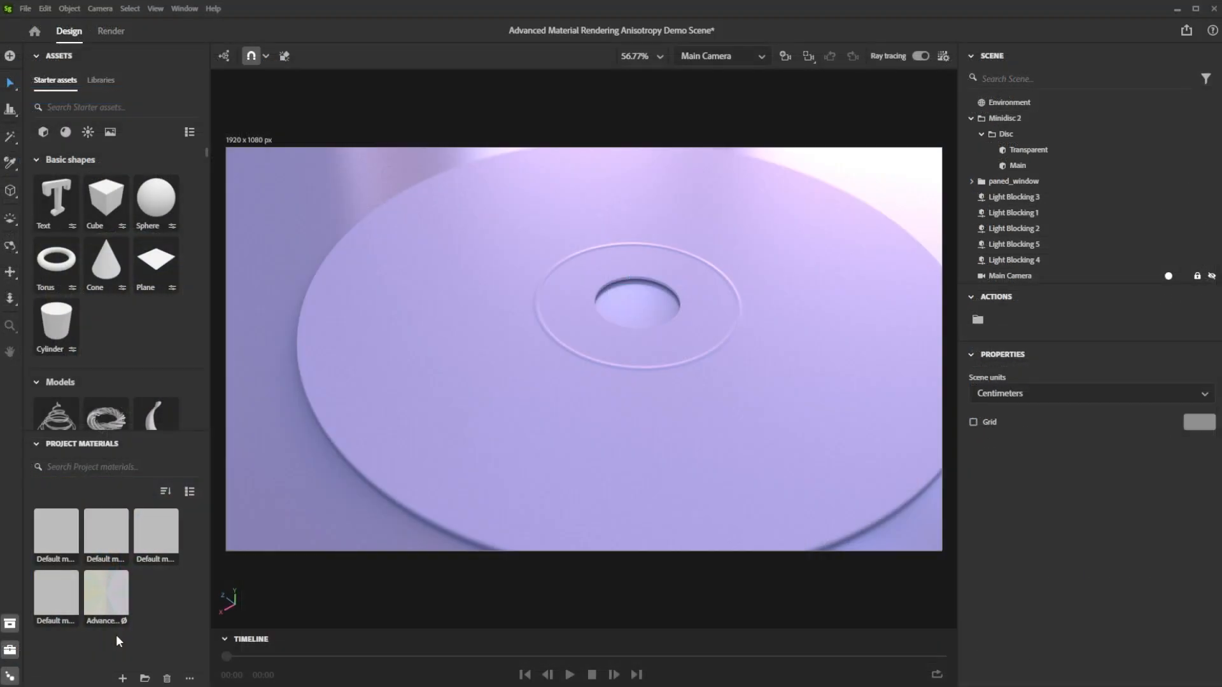
mouse_move(91, 584)
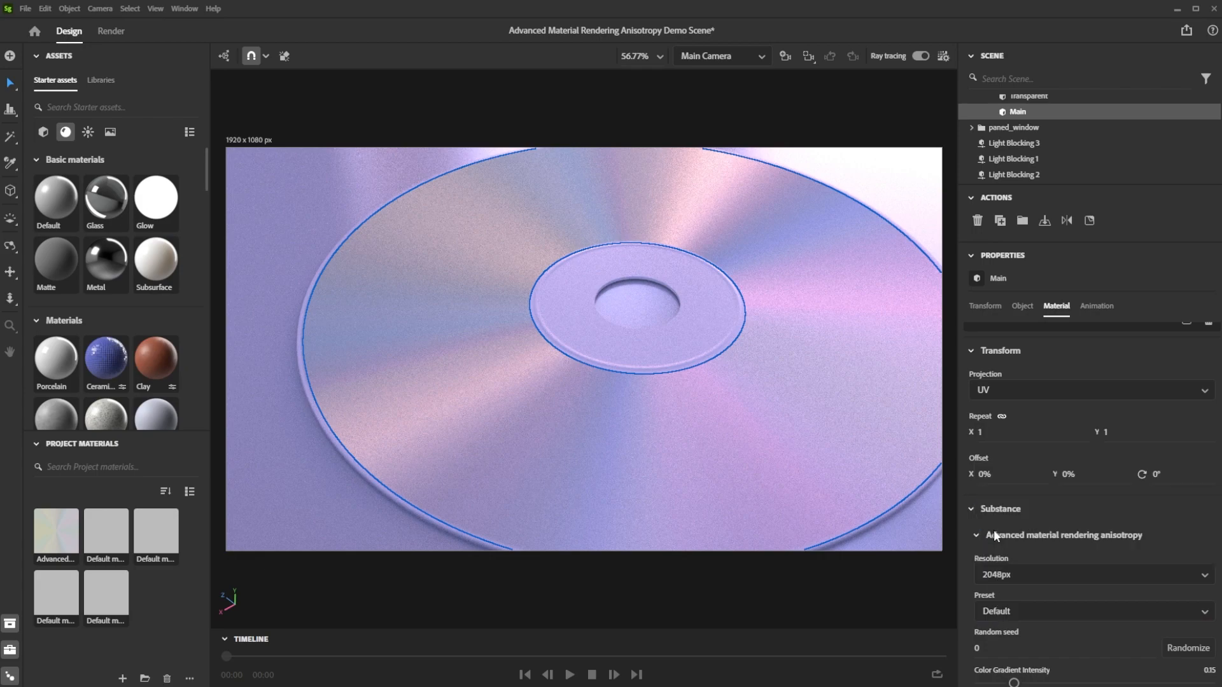
scroll("down", 3)
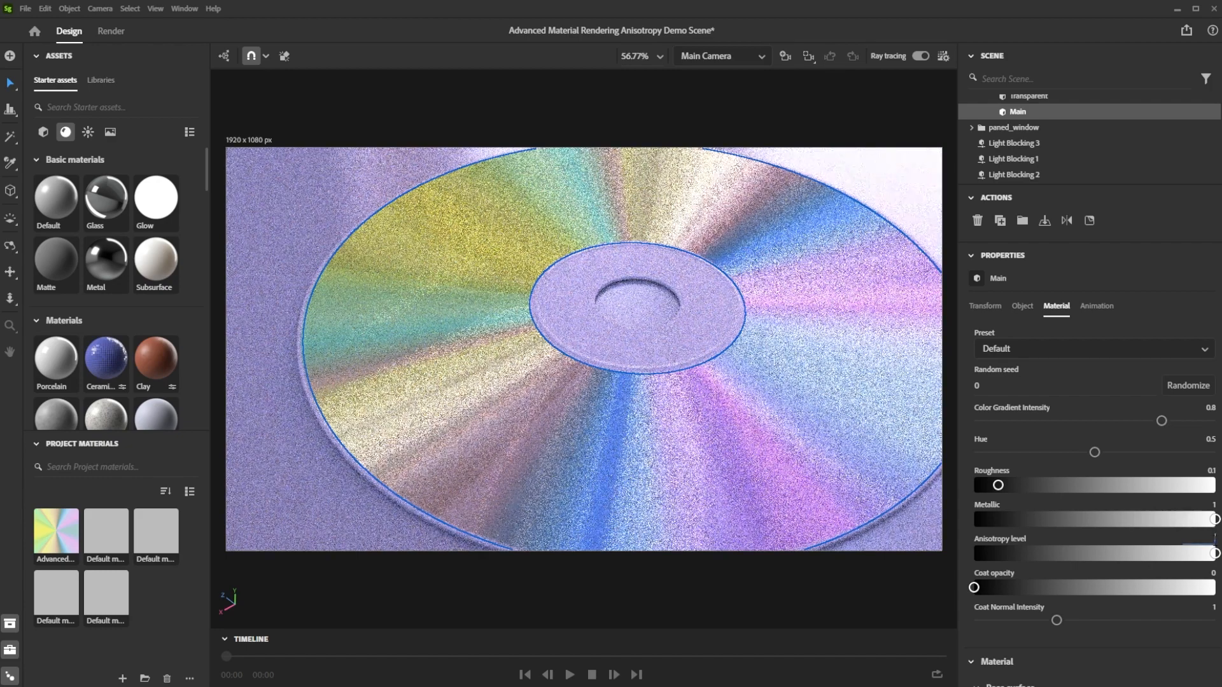
left_click_drag(1210, 553, 1143, 554)
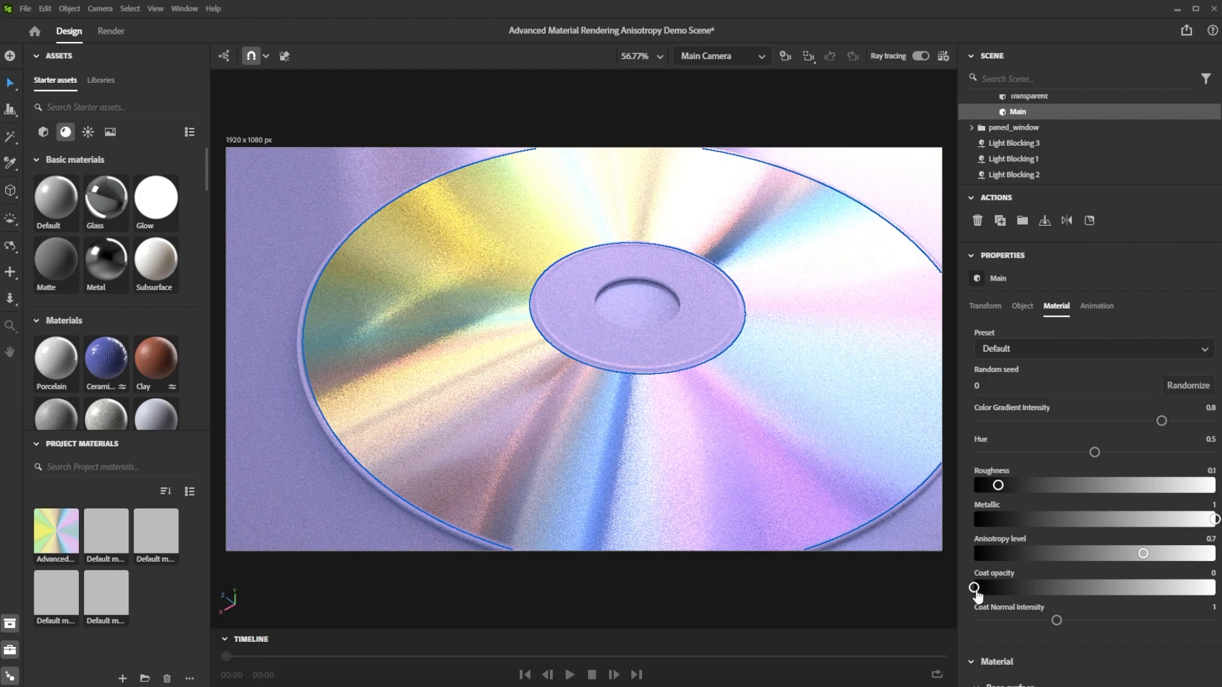
left_click_drag(974, 588, 1063, 587)
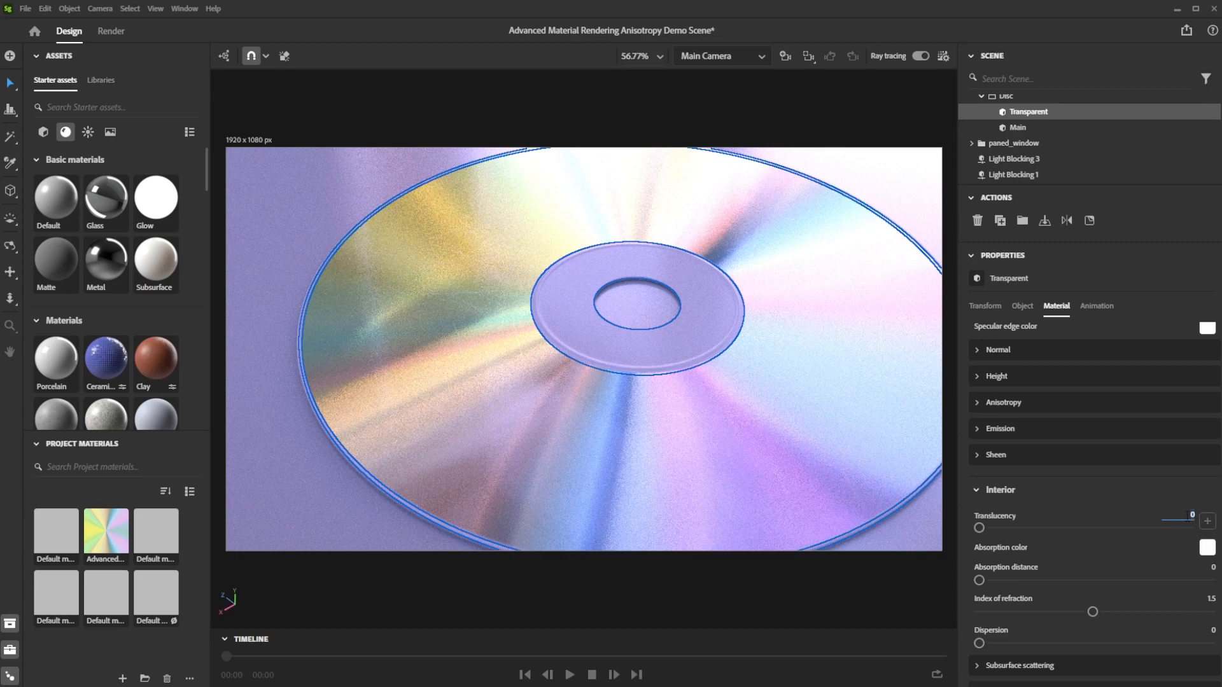
Step: Raise the Transparent ring's translucency so the disc's clear centre renders glassy
left_click_drag(1005, 527, 1178, 527)
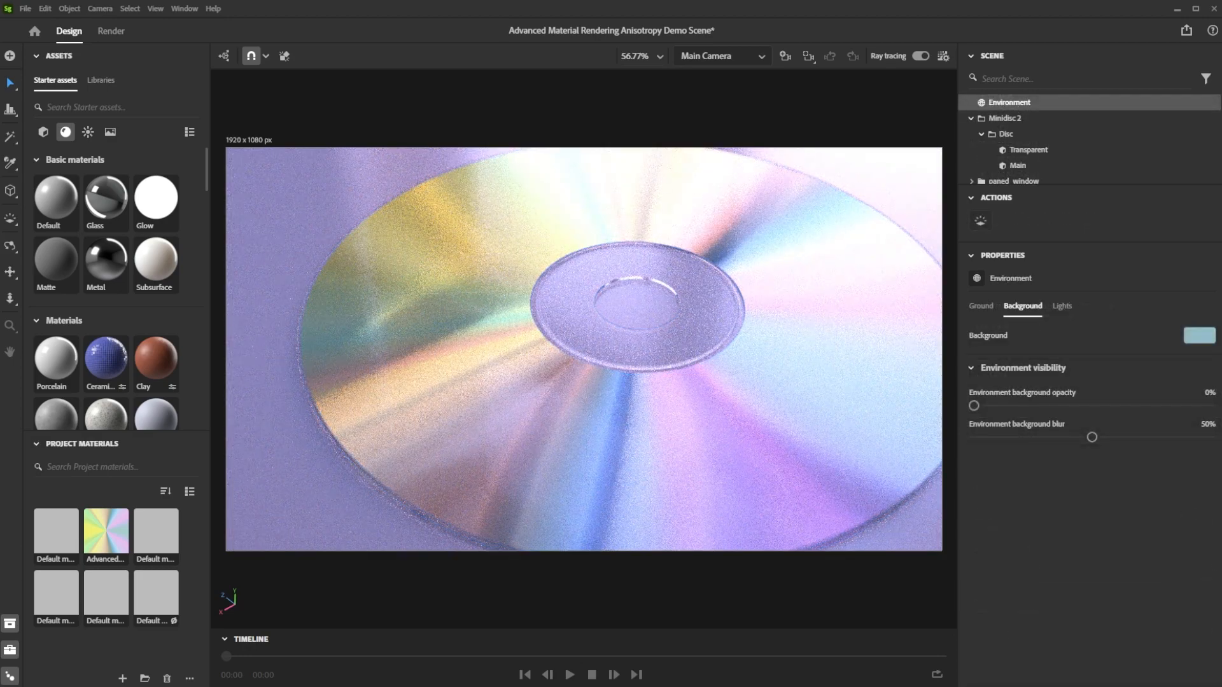
Step: Rotate the environment light to -85° and give the camera a blue-to-pink gradient background image
left_click(87, 131)
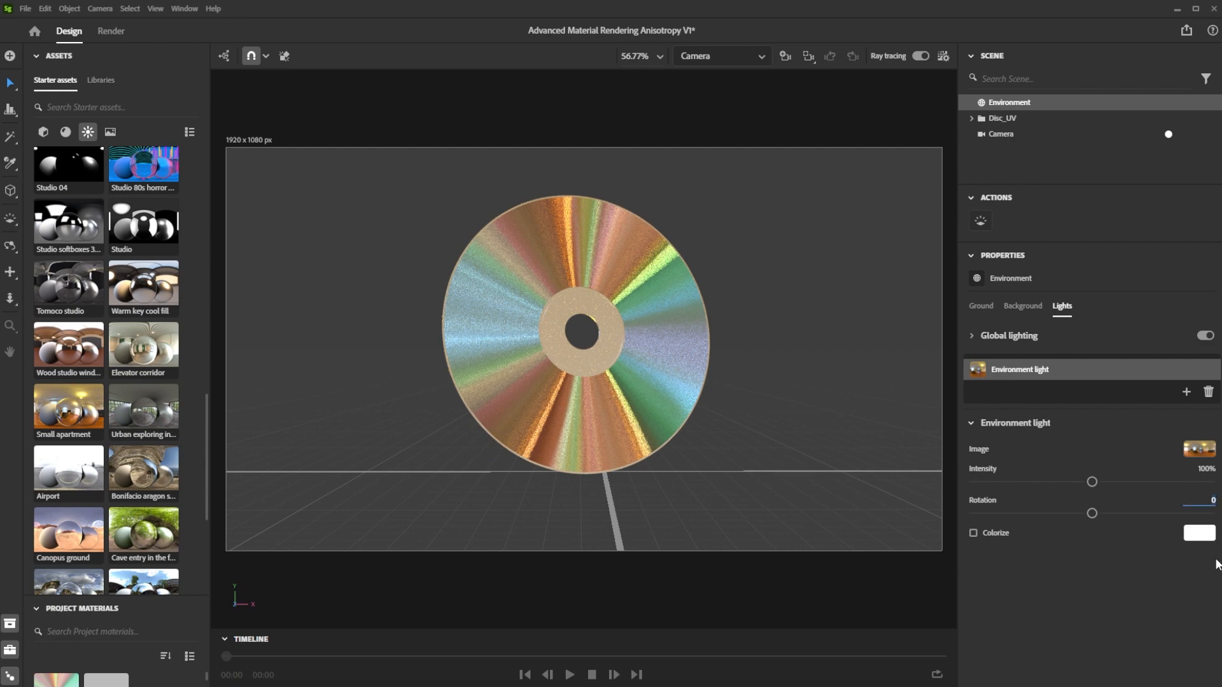
left_click_drag(1090, 513, 1036, 513)
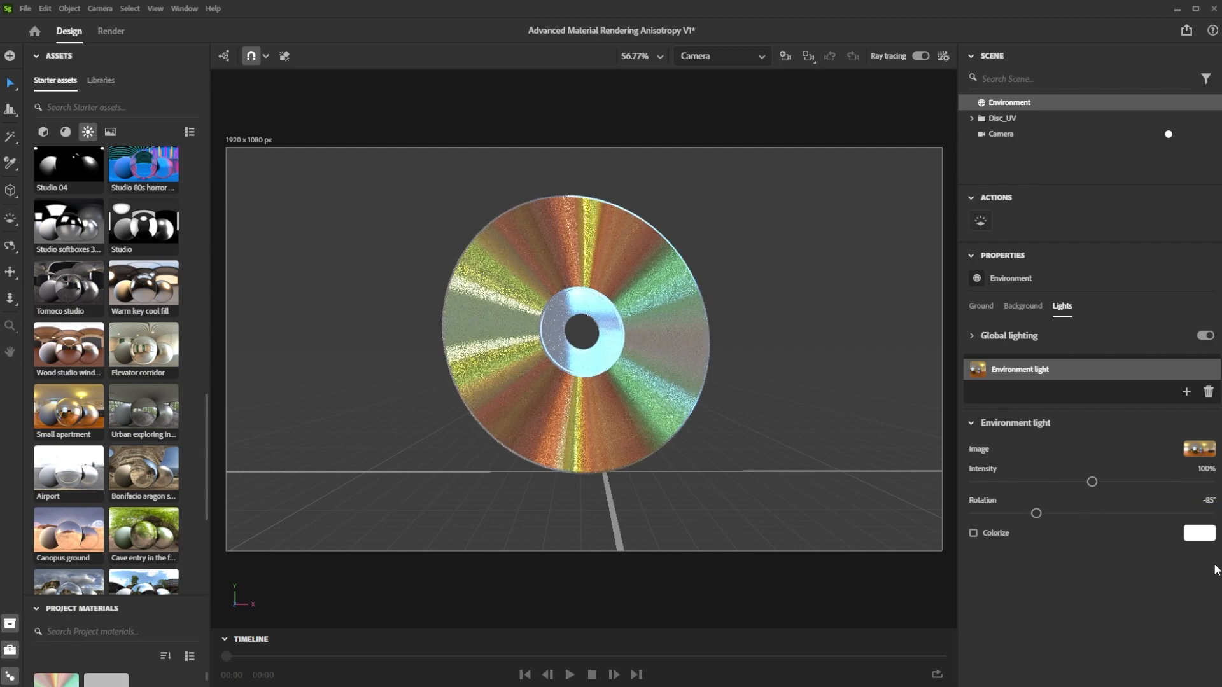
left_click(1001, 134)
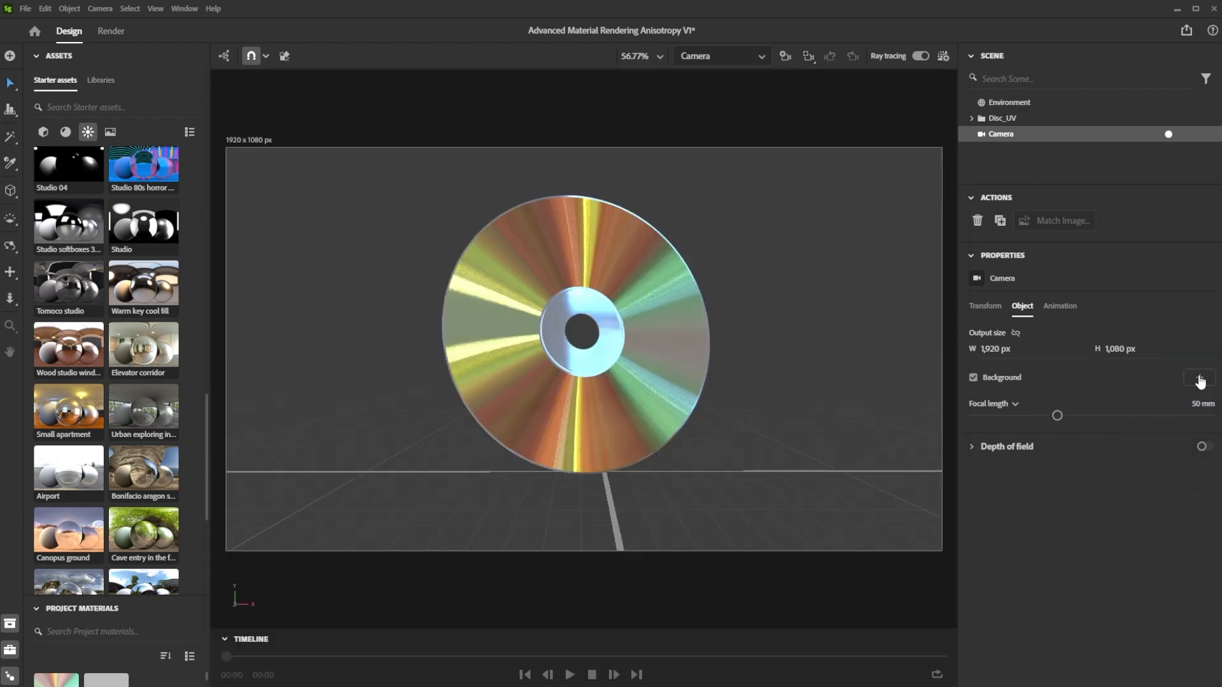
left_click(1199, 377)
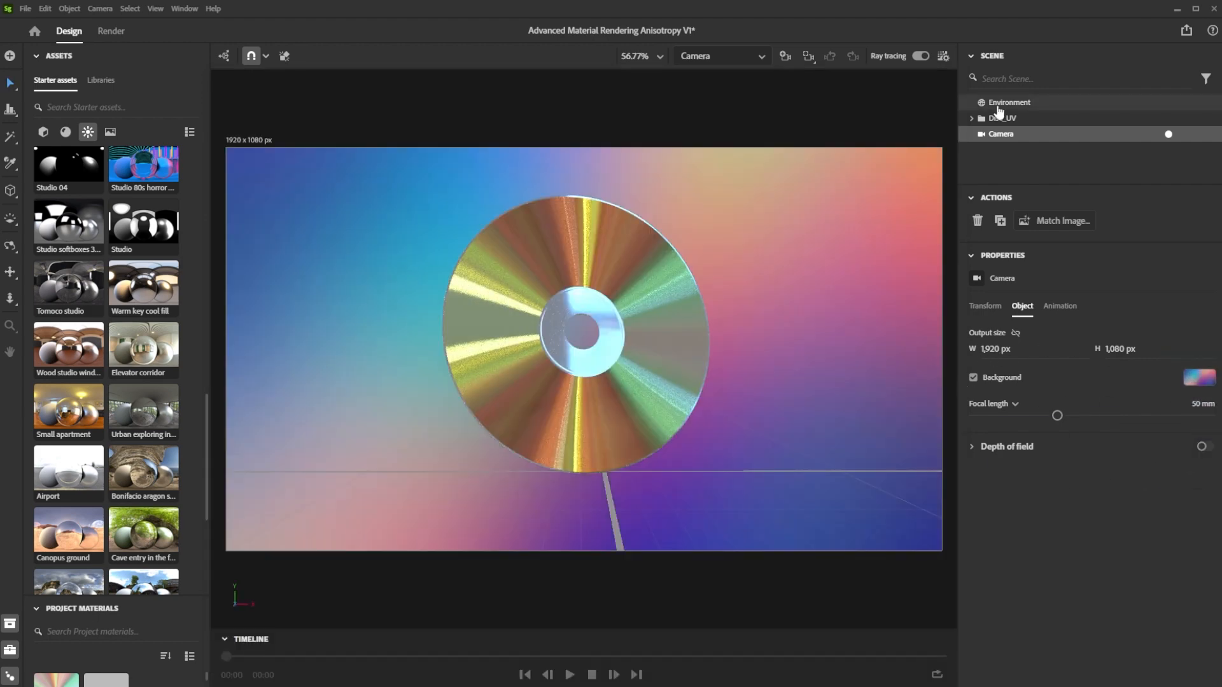
Step: Enable the Environment ground plane and settle its reflection at 70% opacity with 20% roughness
left_click(1008, 102)
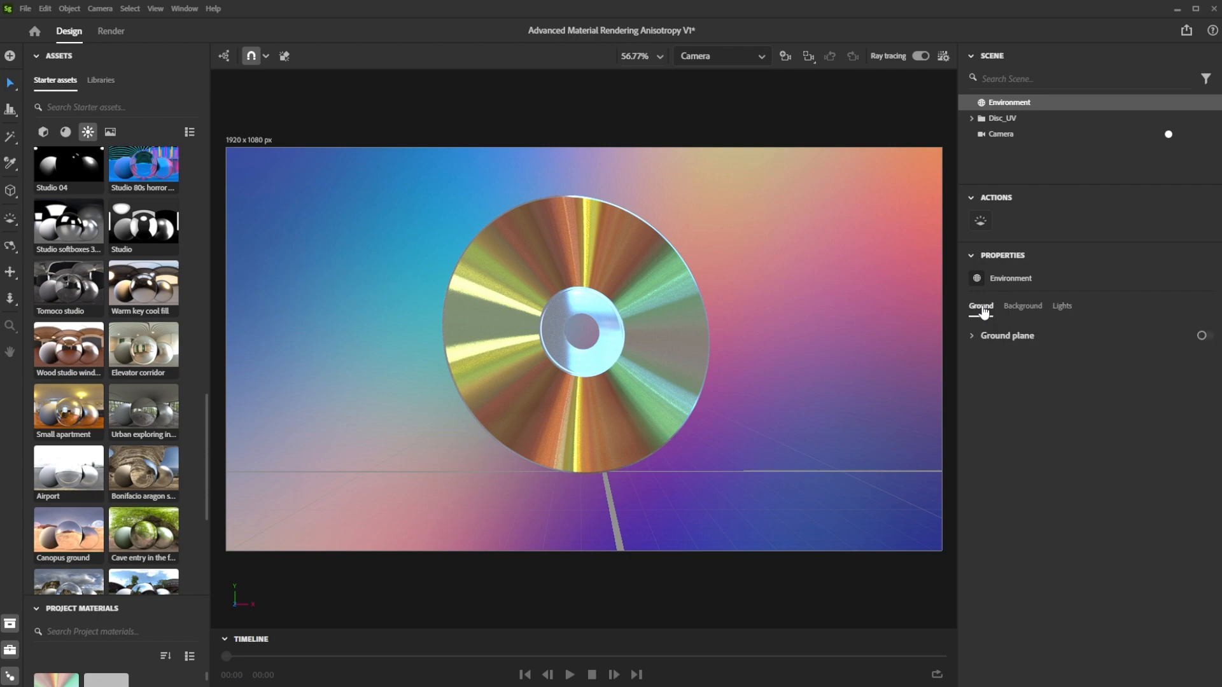
left_click(1203, 336)
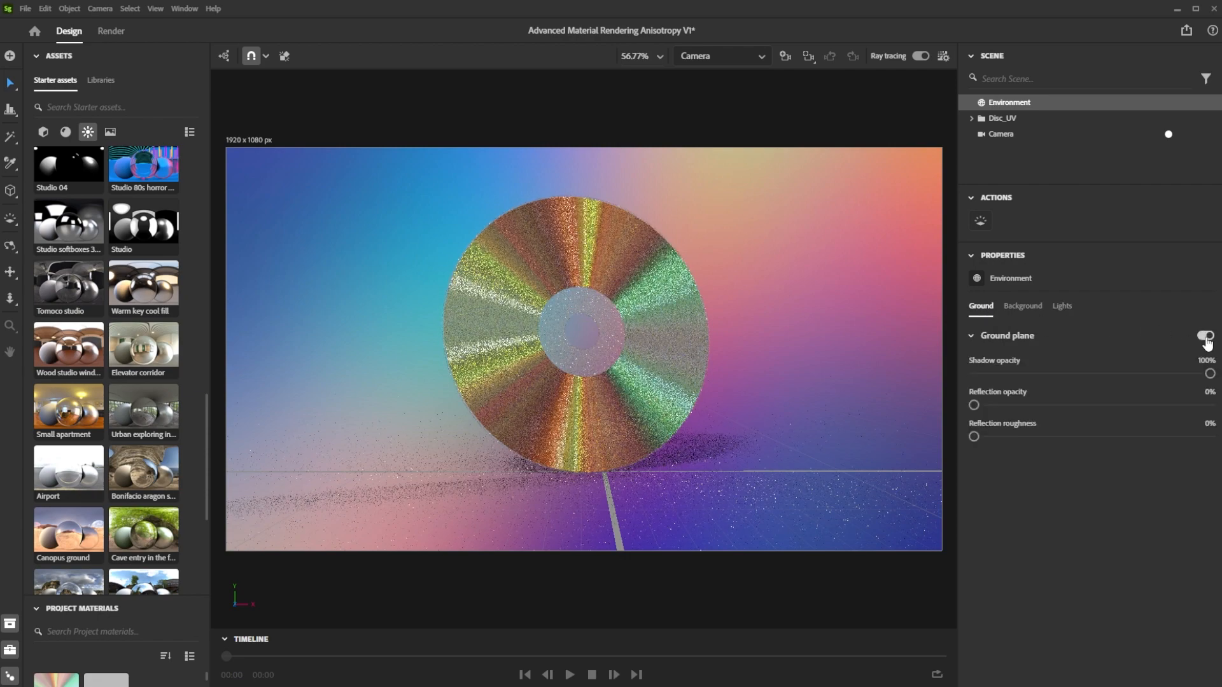
left_click_drag(973, 405, 1095, 405)
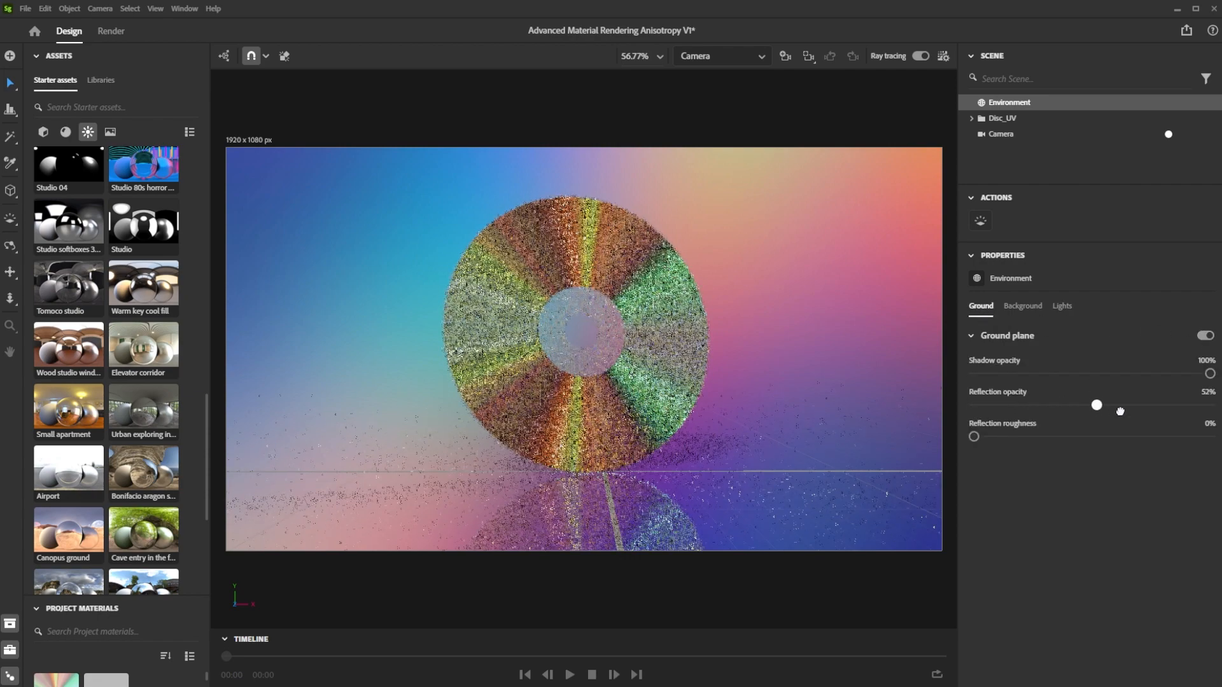
left_click_drag(1095, 405, 1108, 405)
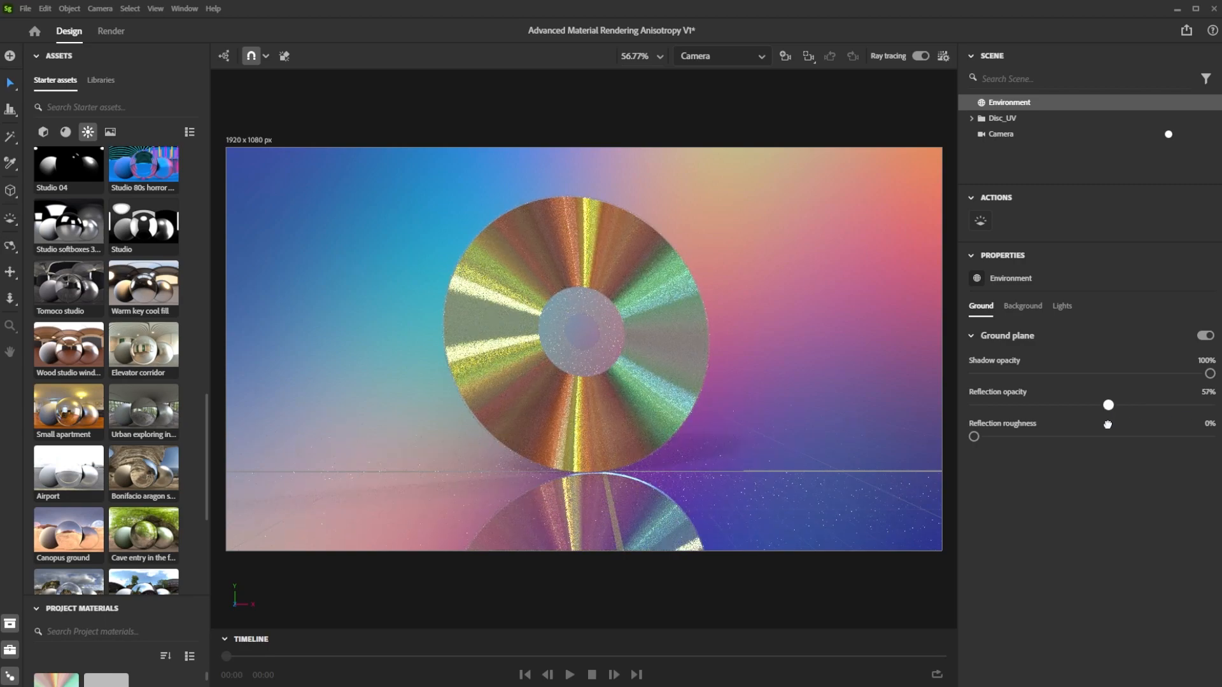
left_click_drag(973, 436, 1021, 436)
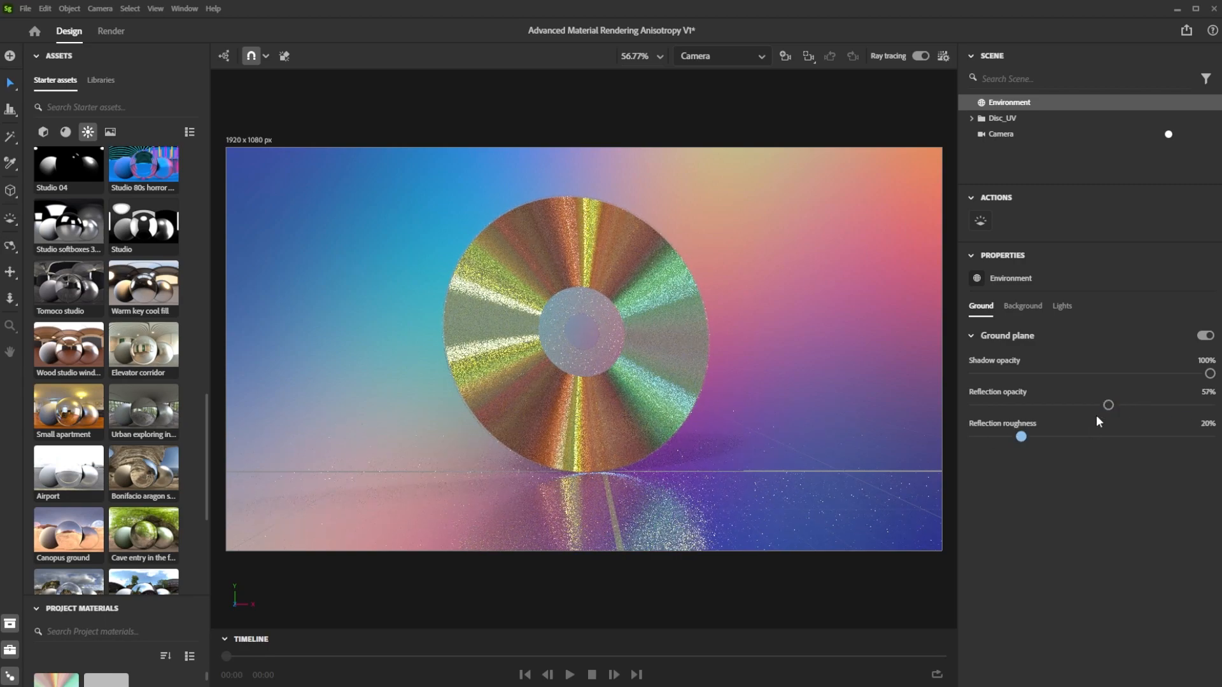
left_click_drag(1108, 404, 1210, 405)
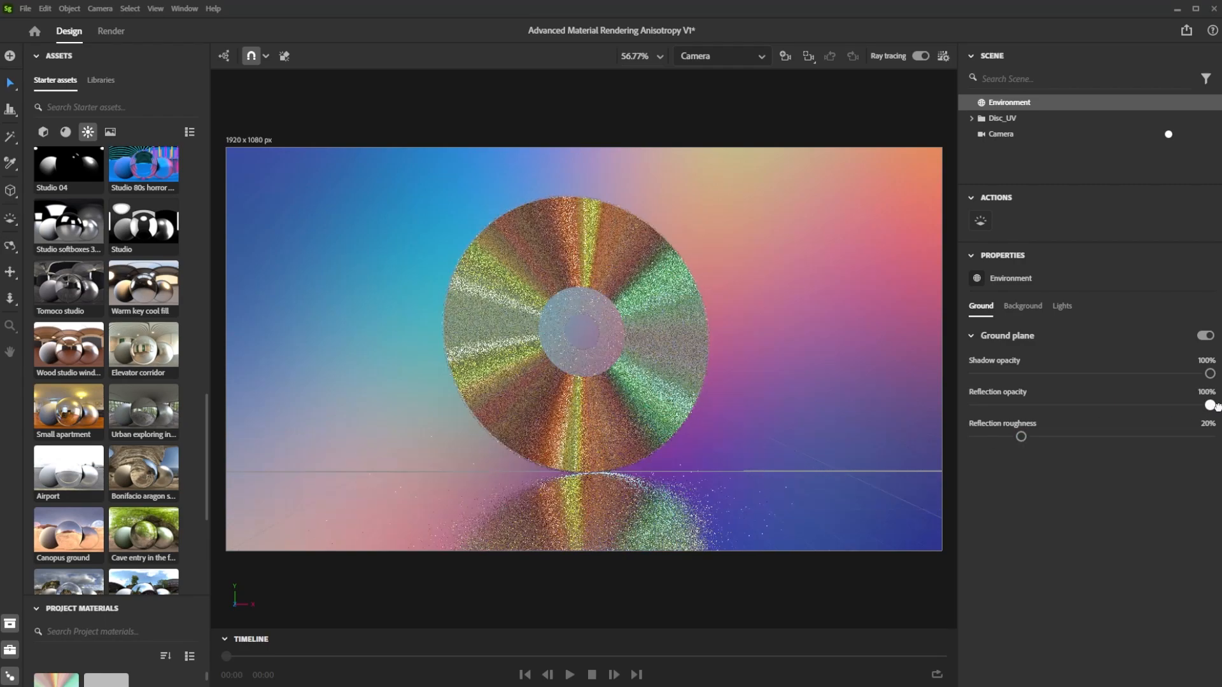
left_click_drag(1210, 405, 1137, 405)
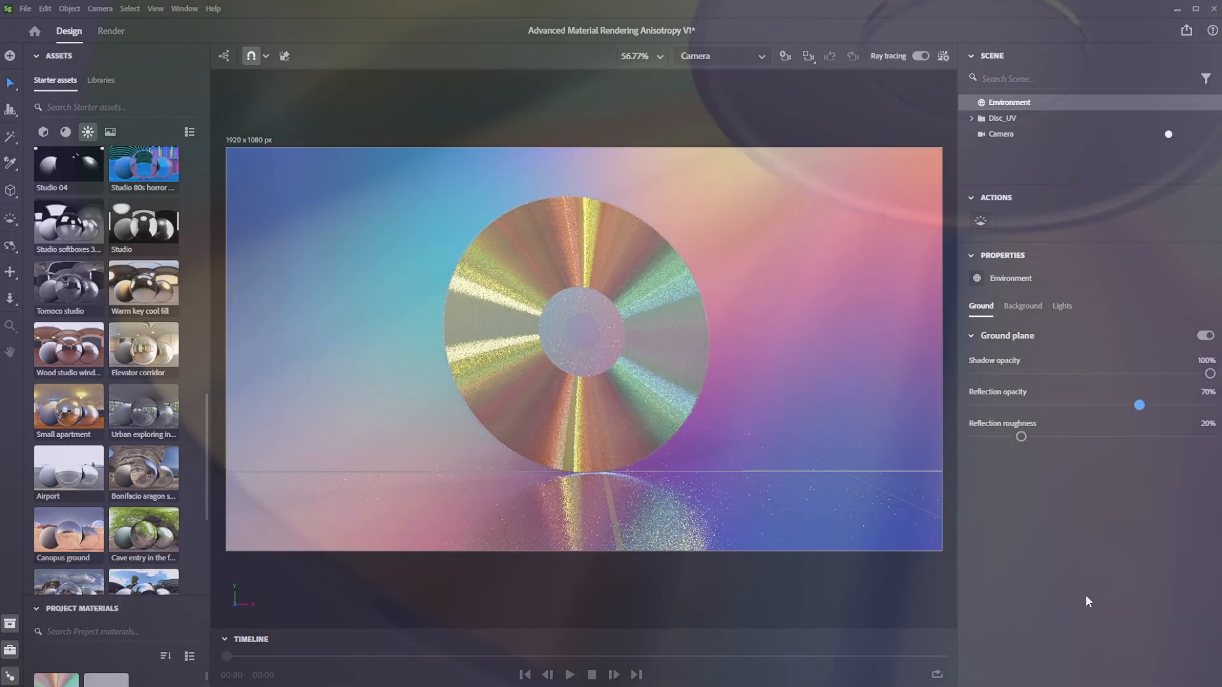